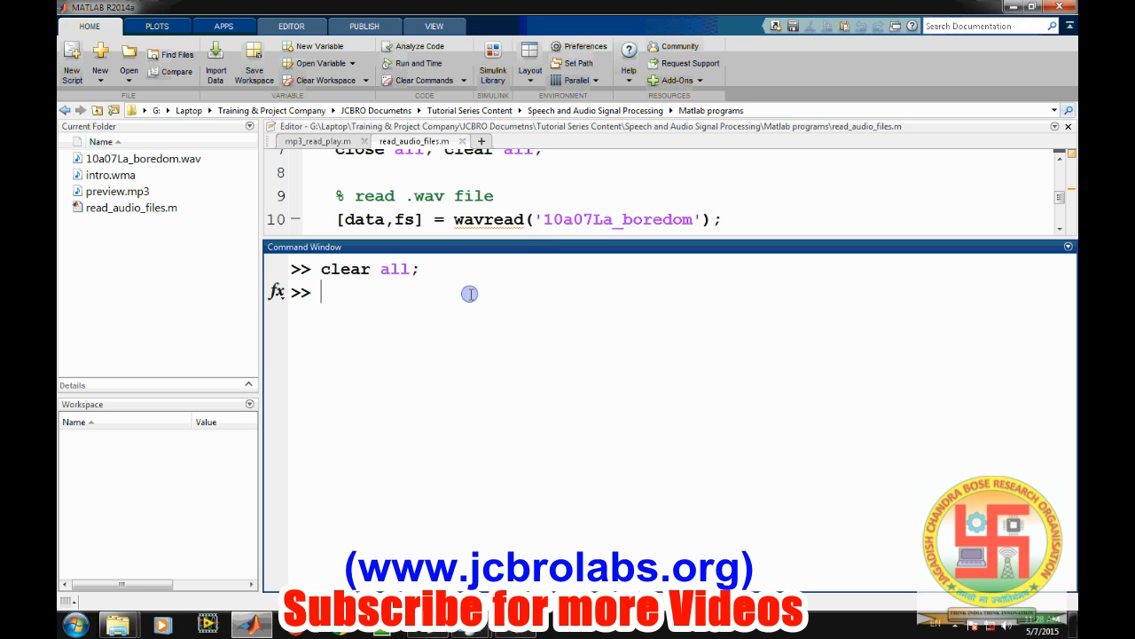
Enter clc to wipe the earlier output from the Command Window
text(c)
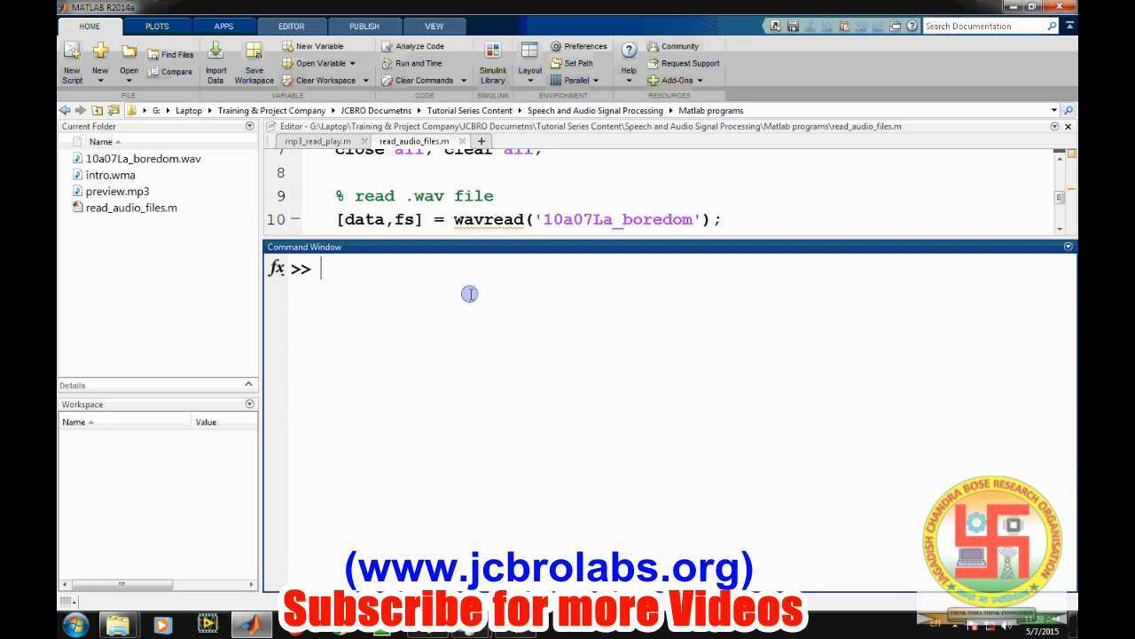
mouse_move(123, 182)
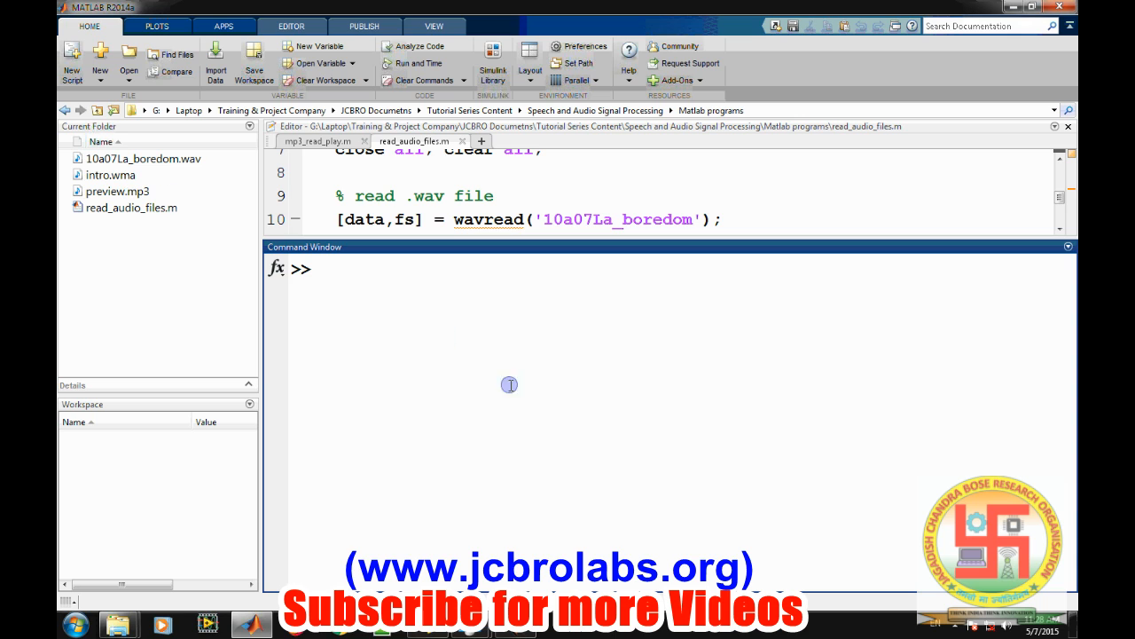
mouse_move(479, 273)
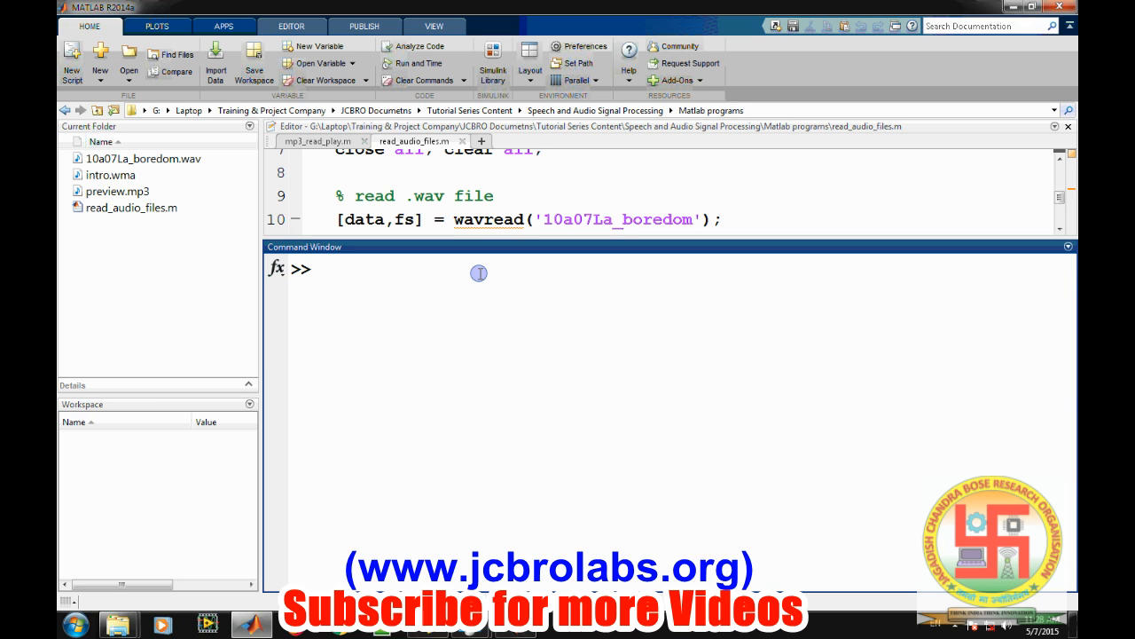
Read '10a07La_boredom' into data and fs with wavread
text(p)
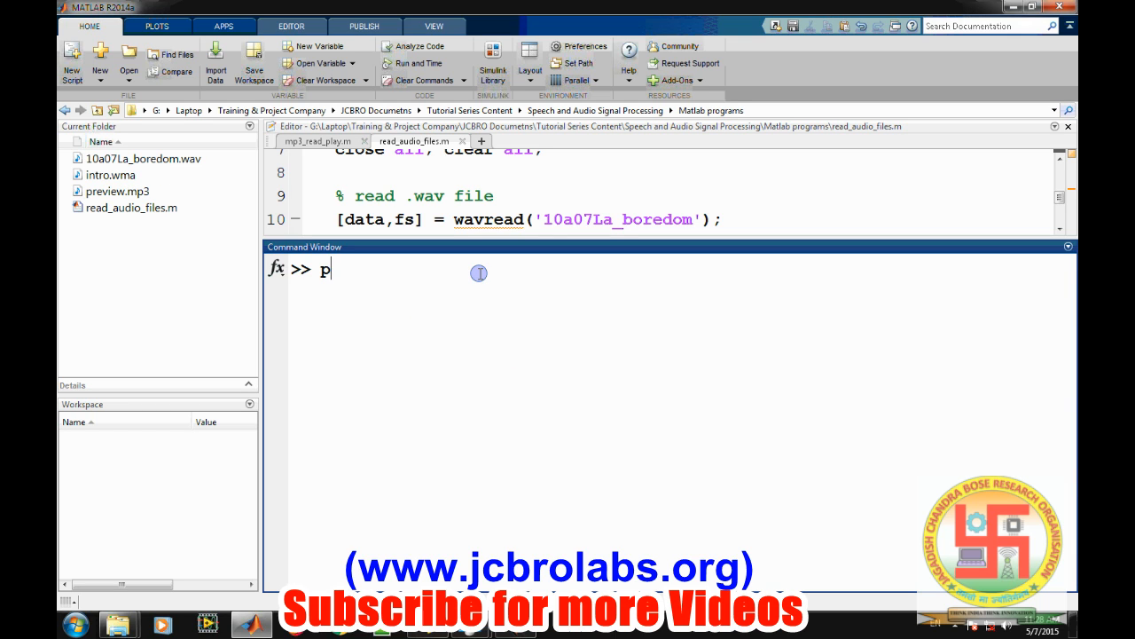
key(Backspace)
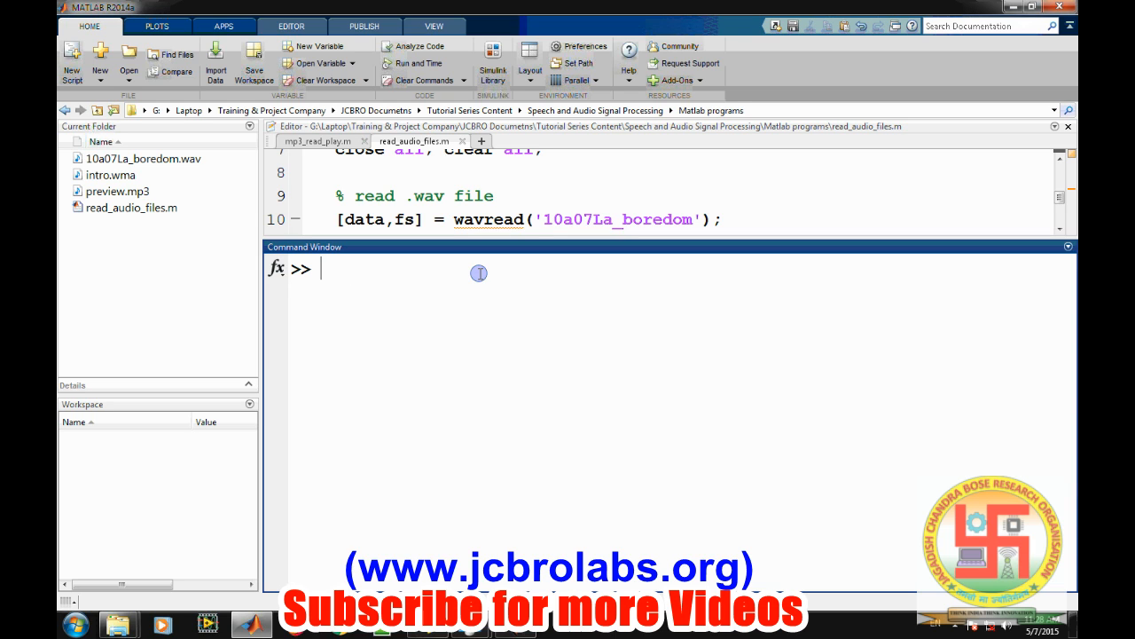
text([data, fs)
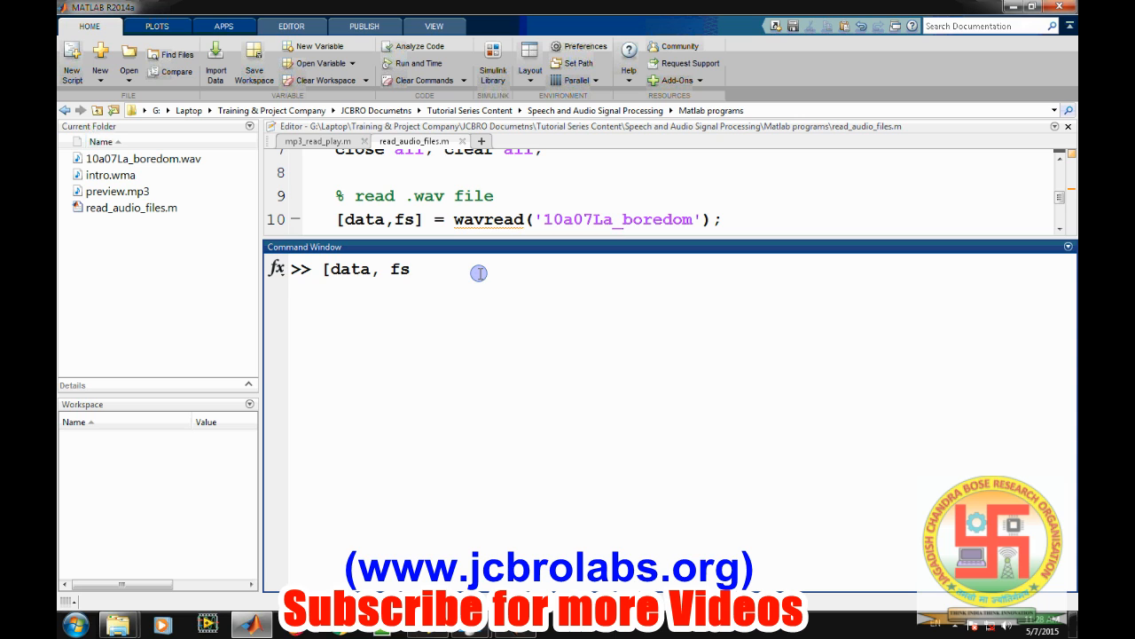
text(] =)
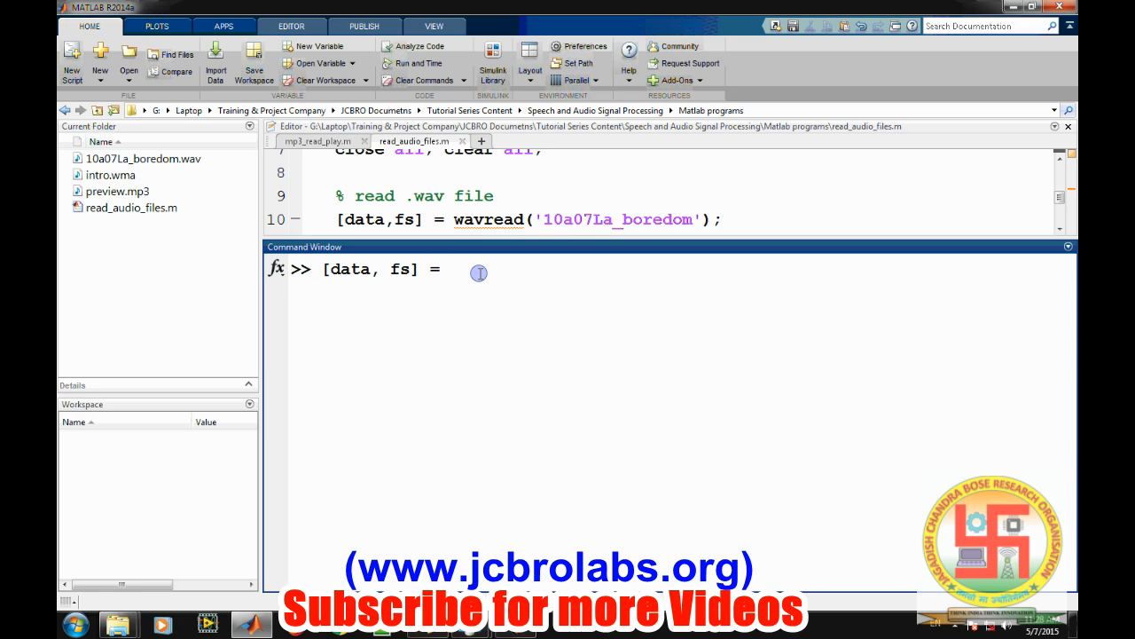
text(wavread)
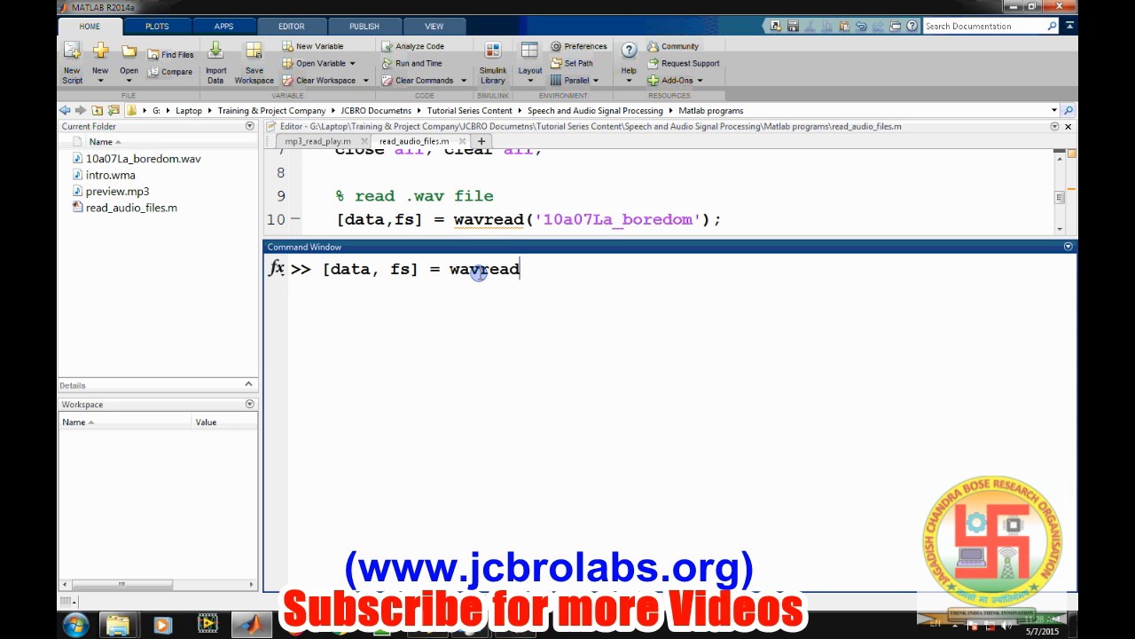
text(('10a)
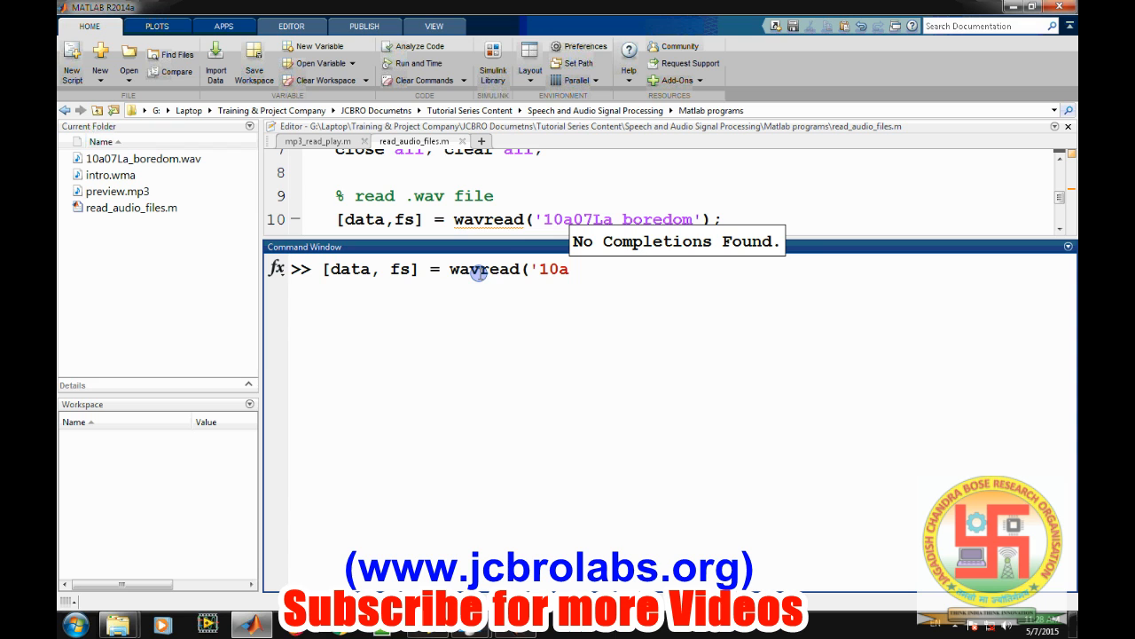
drag(547, 219, 639, 219)
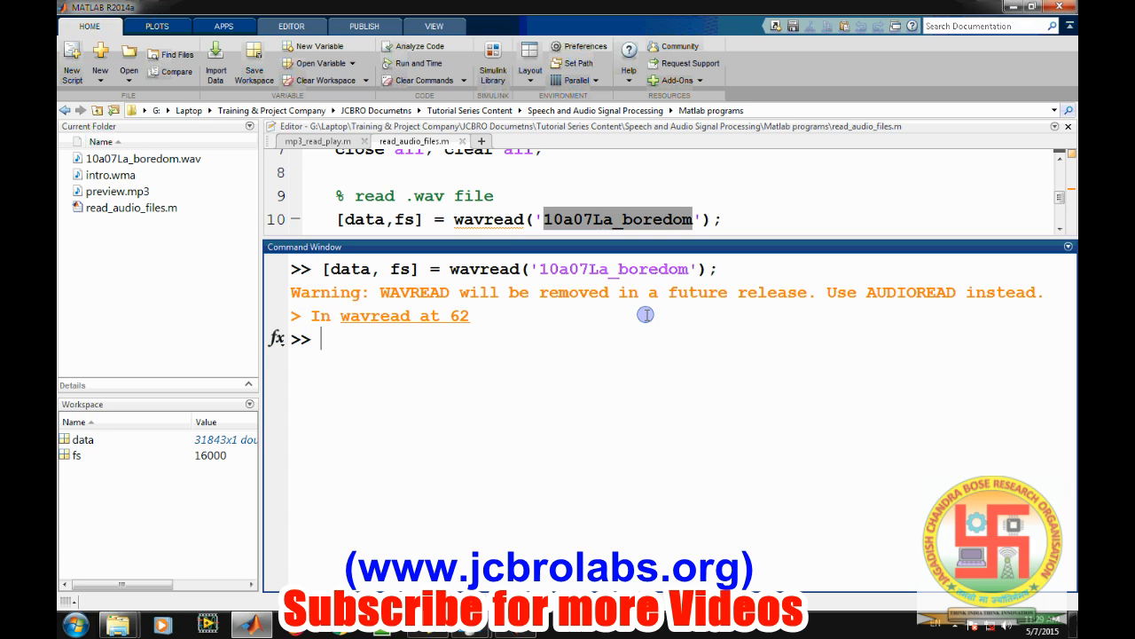
Play the boredom clip with sound(data,fs) at 16000 Hz
text(s)
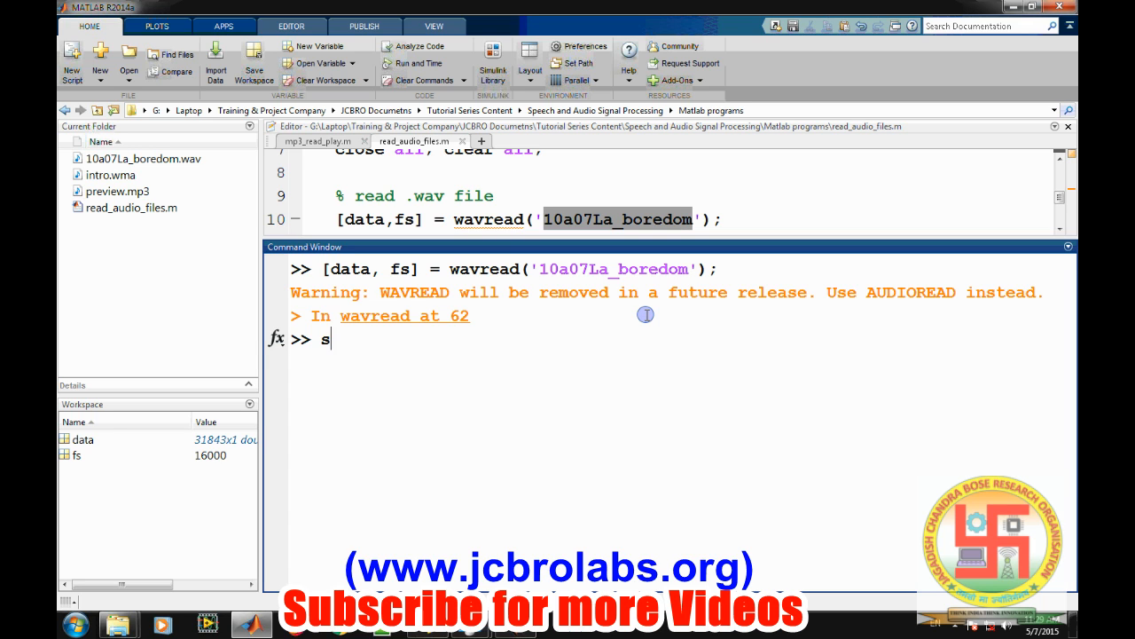
text(ound(da)
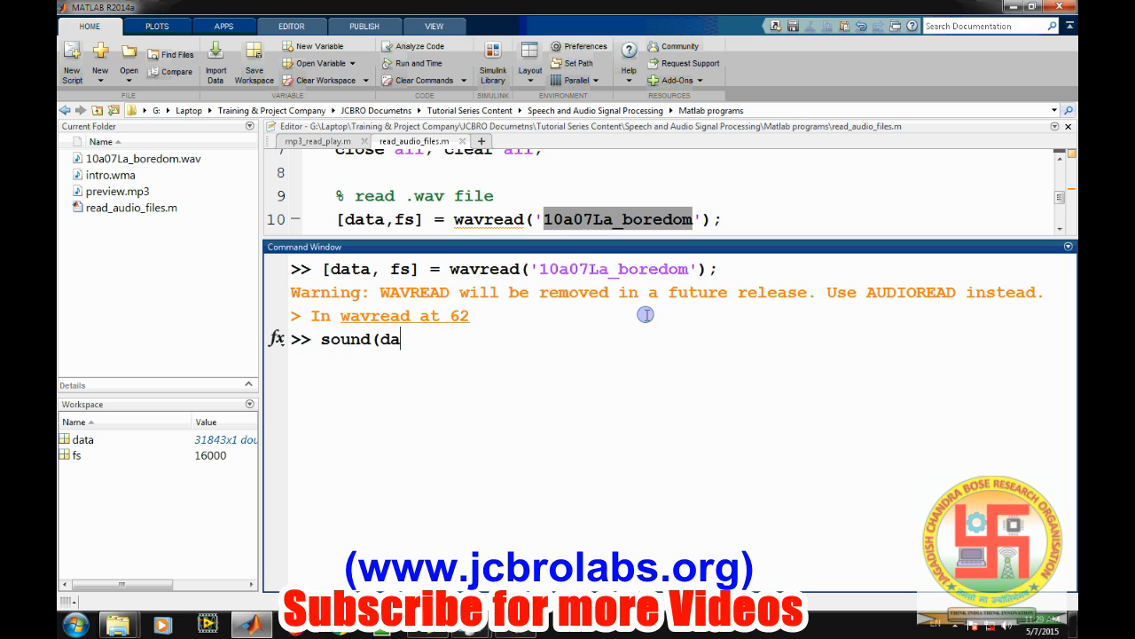
text(ta,fs)
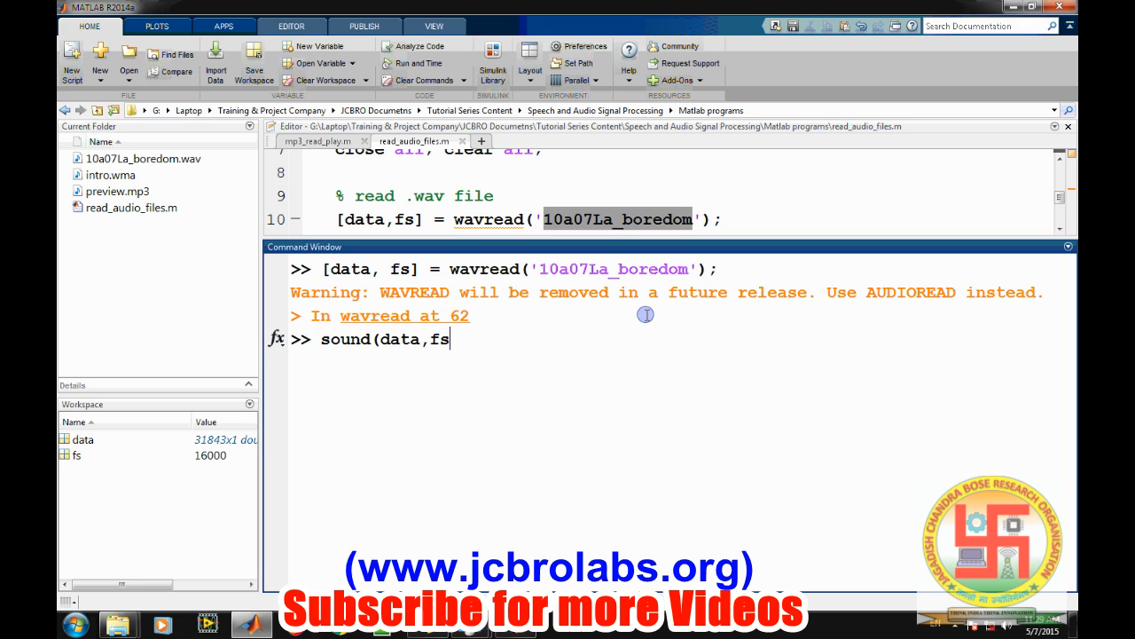
text())
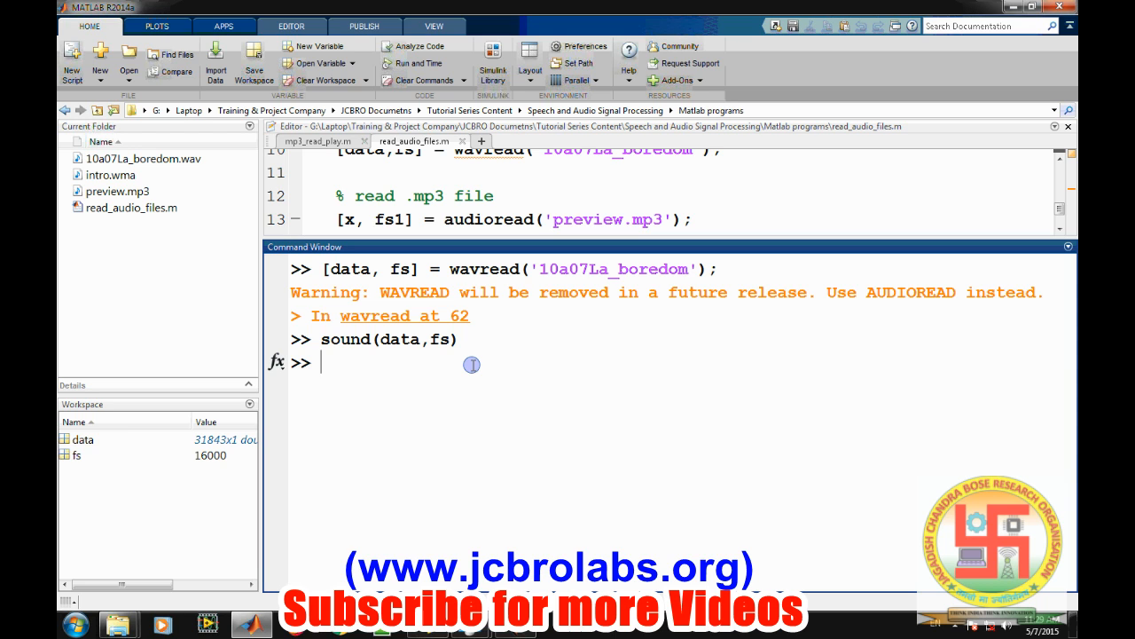
Clear all variables from the workspace
text(cle)
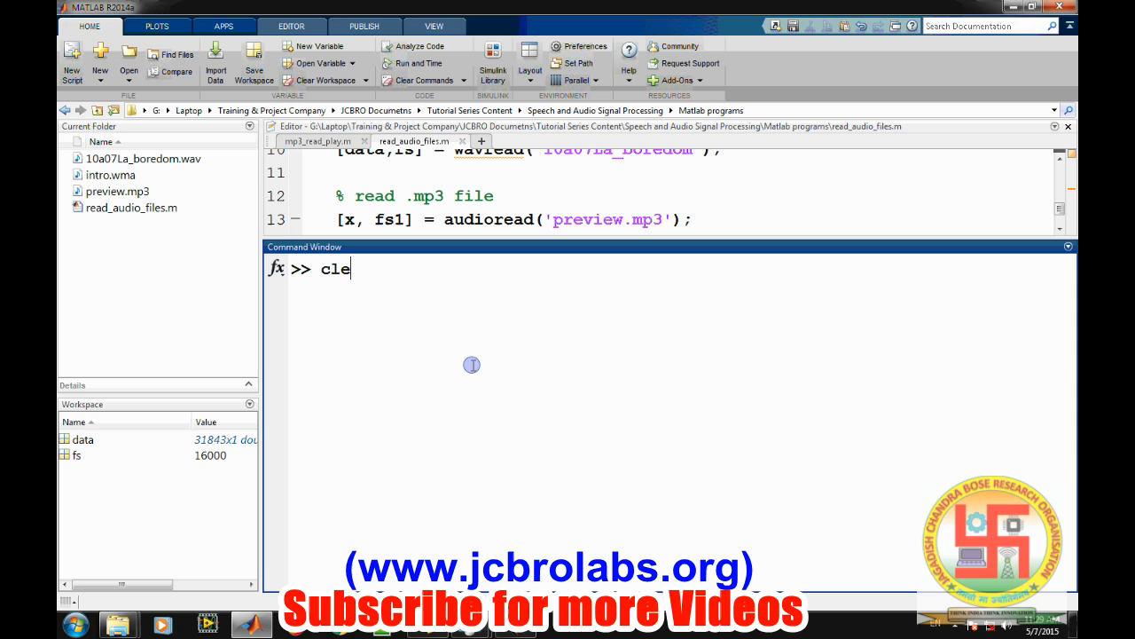
key(enter)
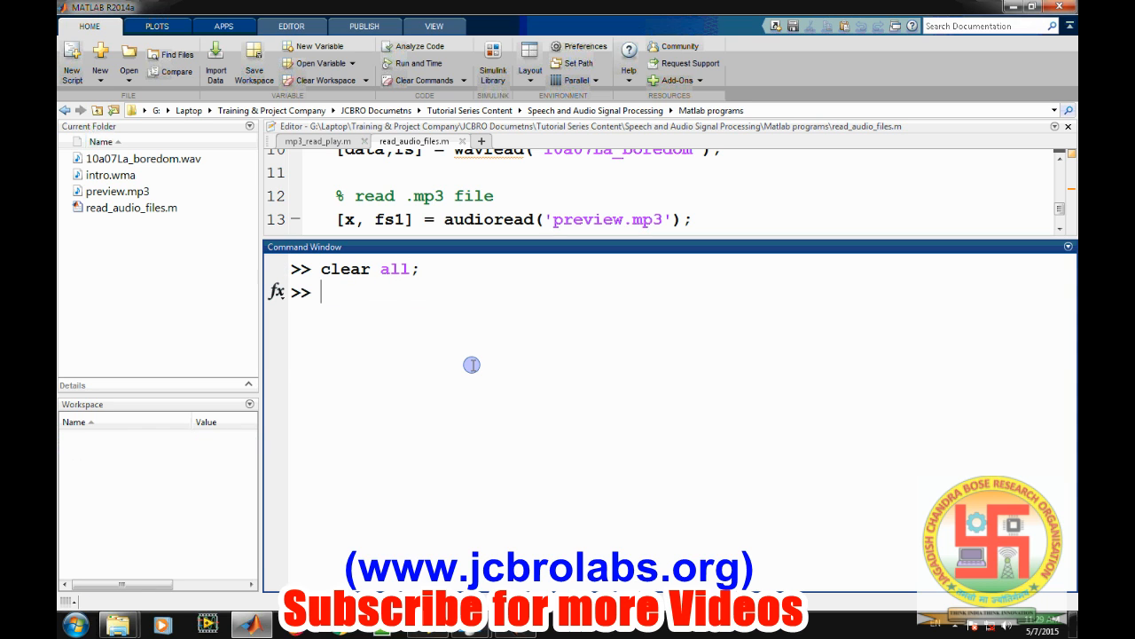
key(enter)
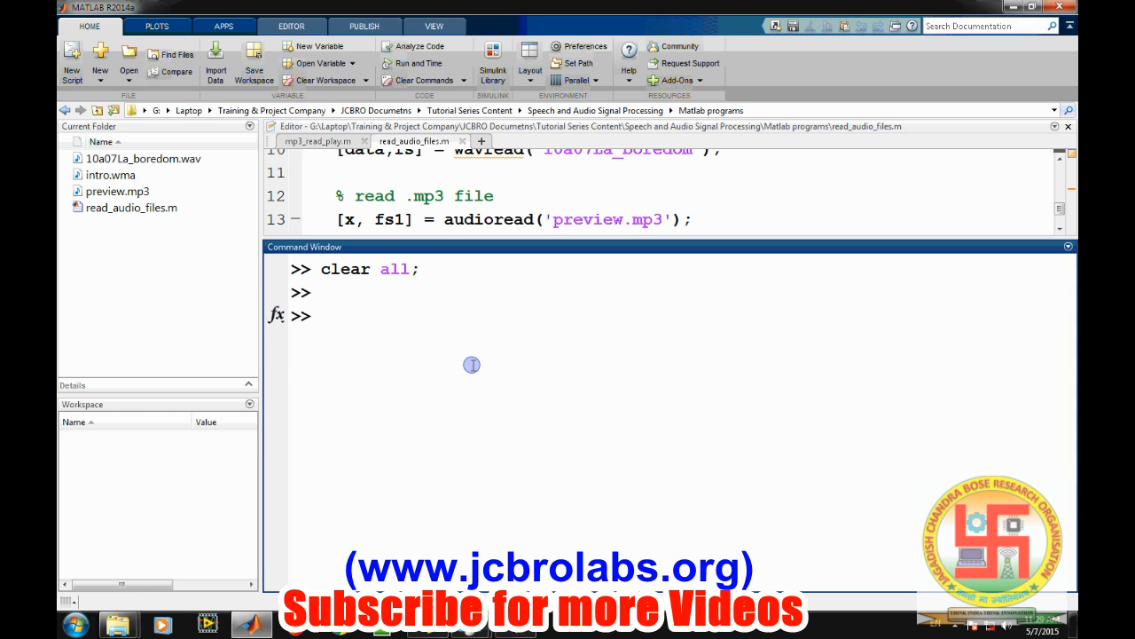
Read preview.mp3 into data and fs with audioread
text([data)
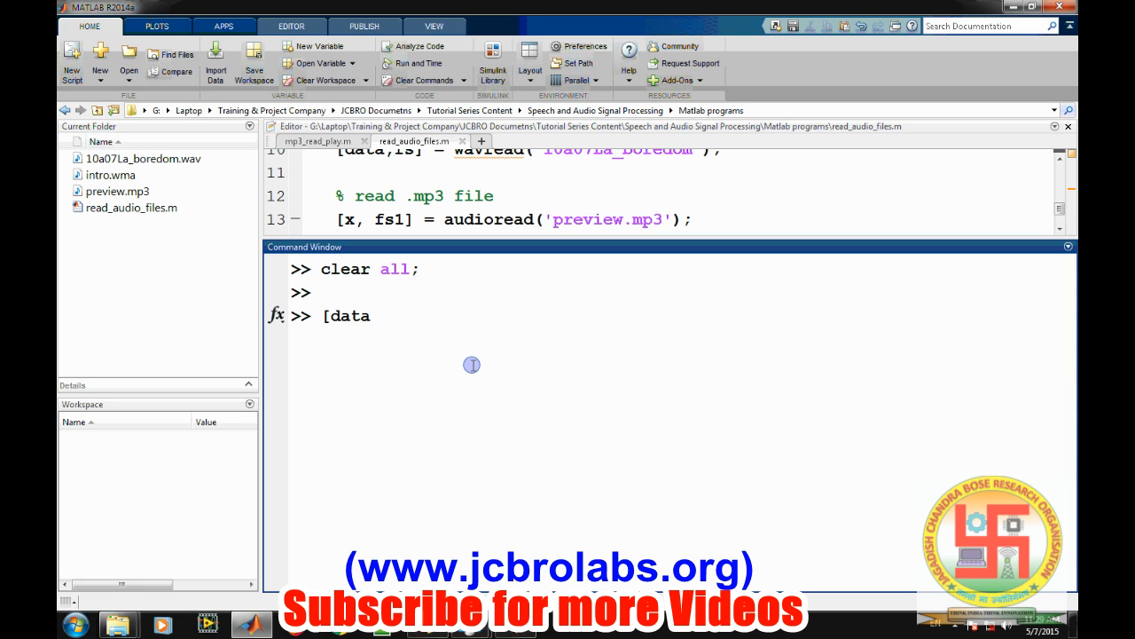
text(,fs)
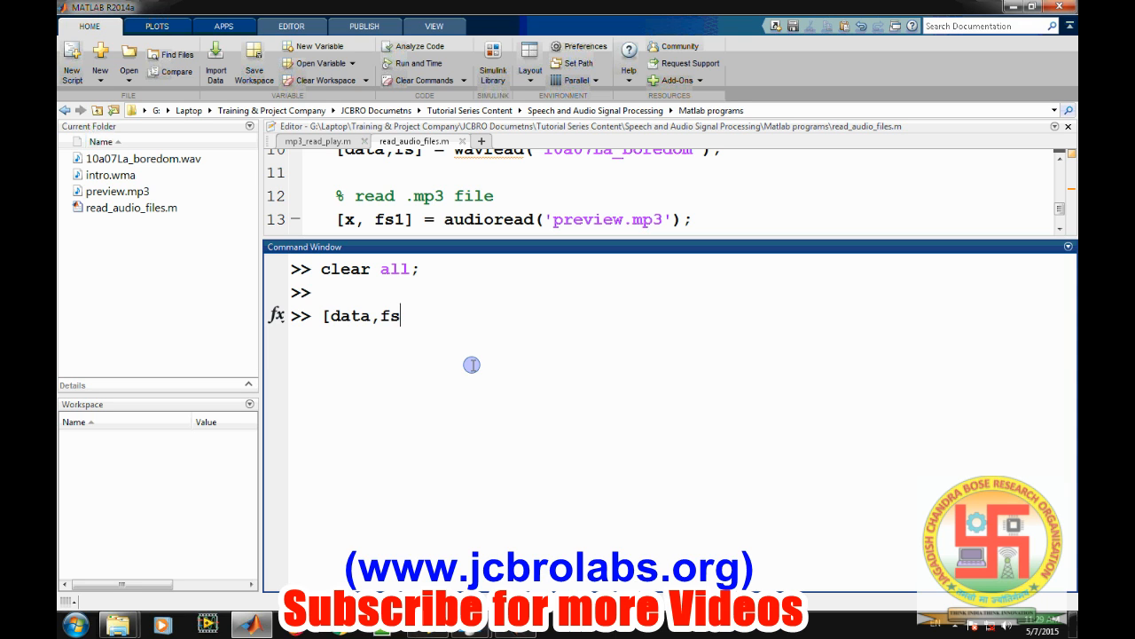
text(])
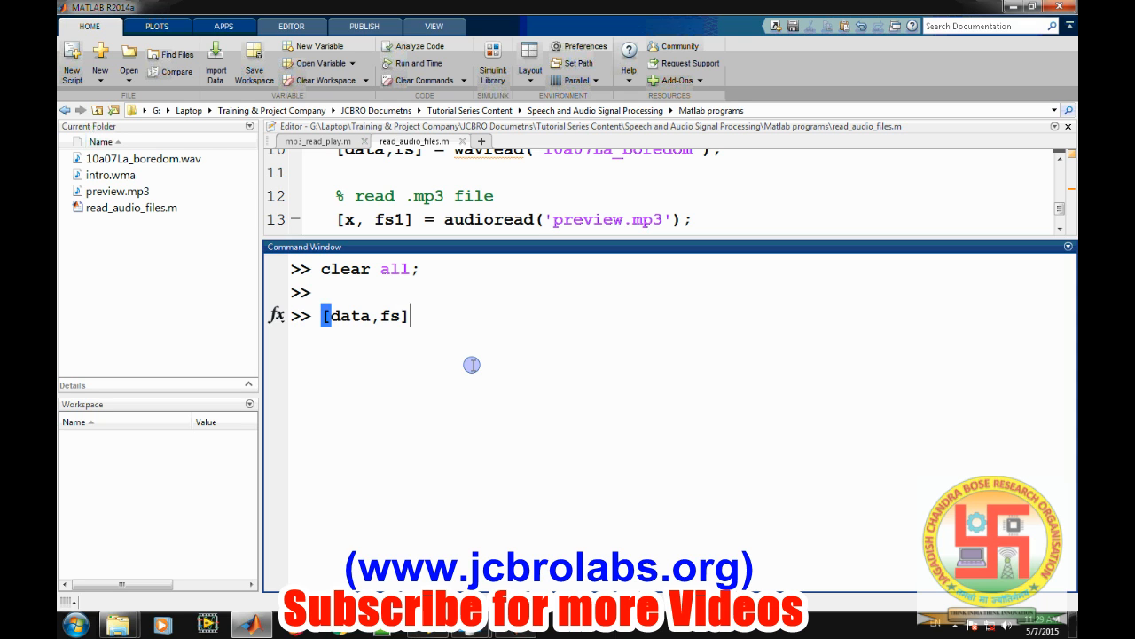
text(=)
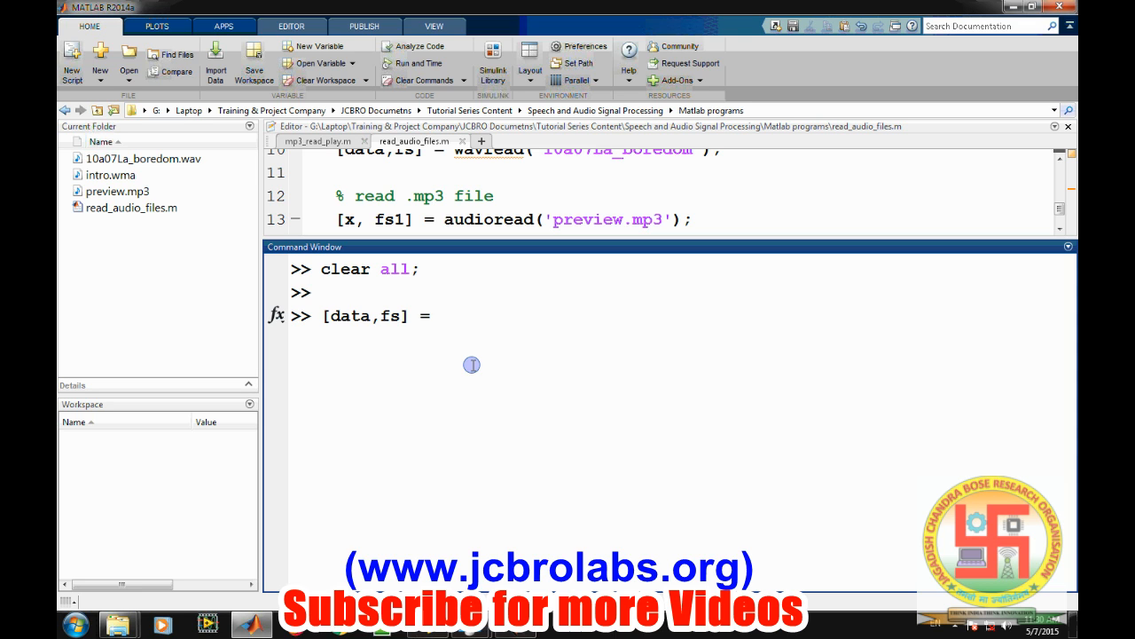
text(audiorea)
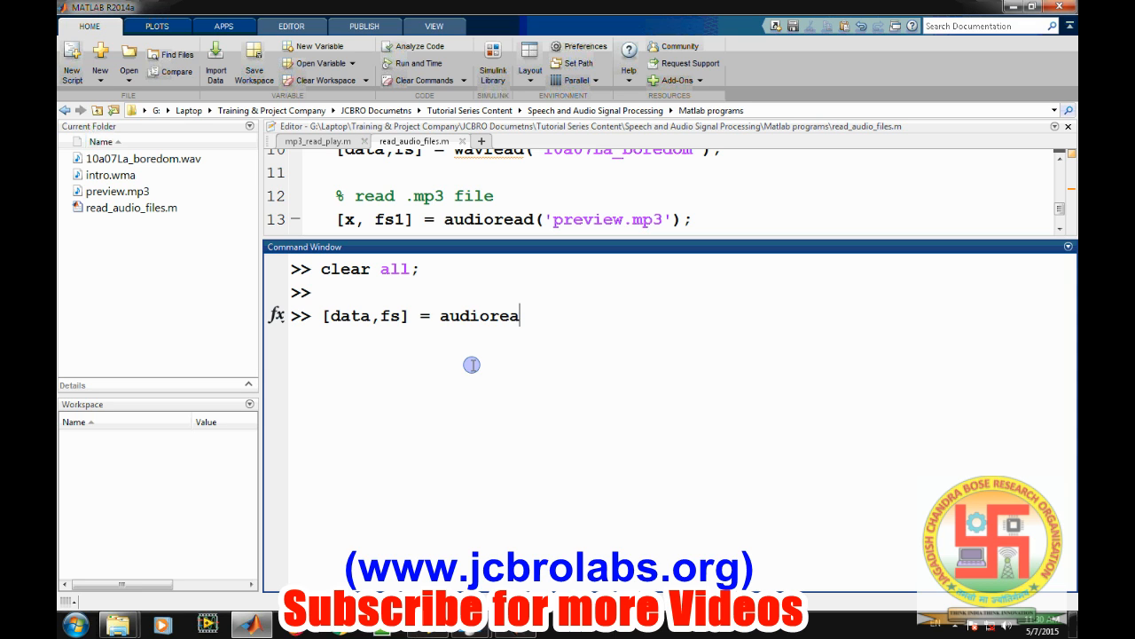
text(d(')
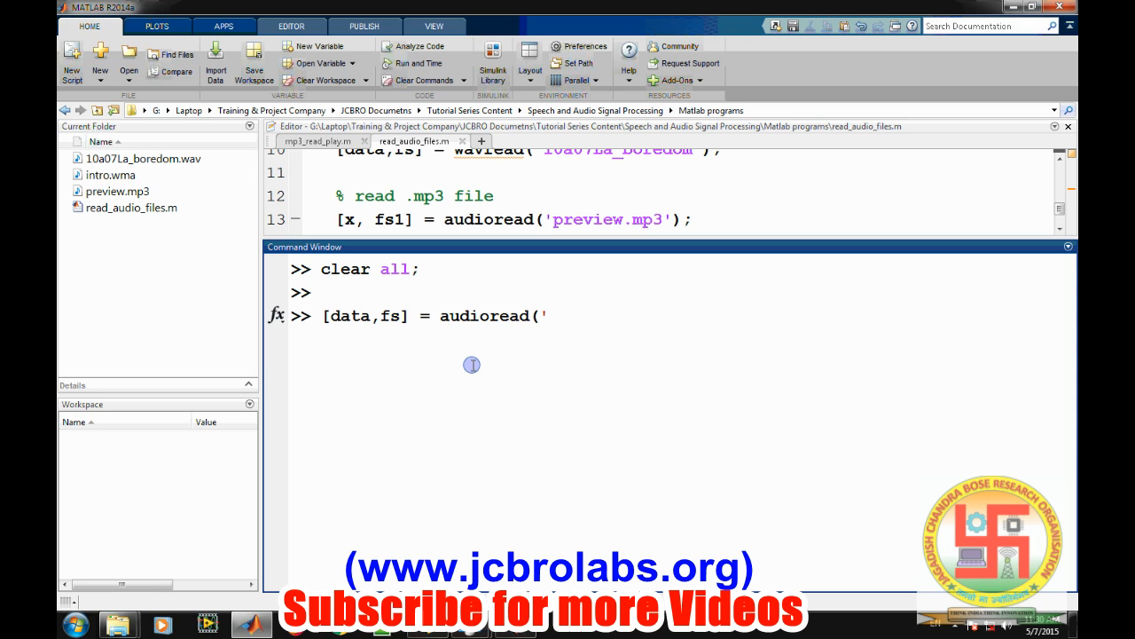
text('previe)
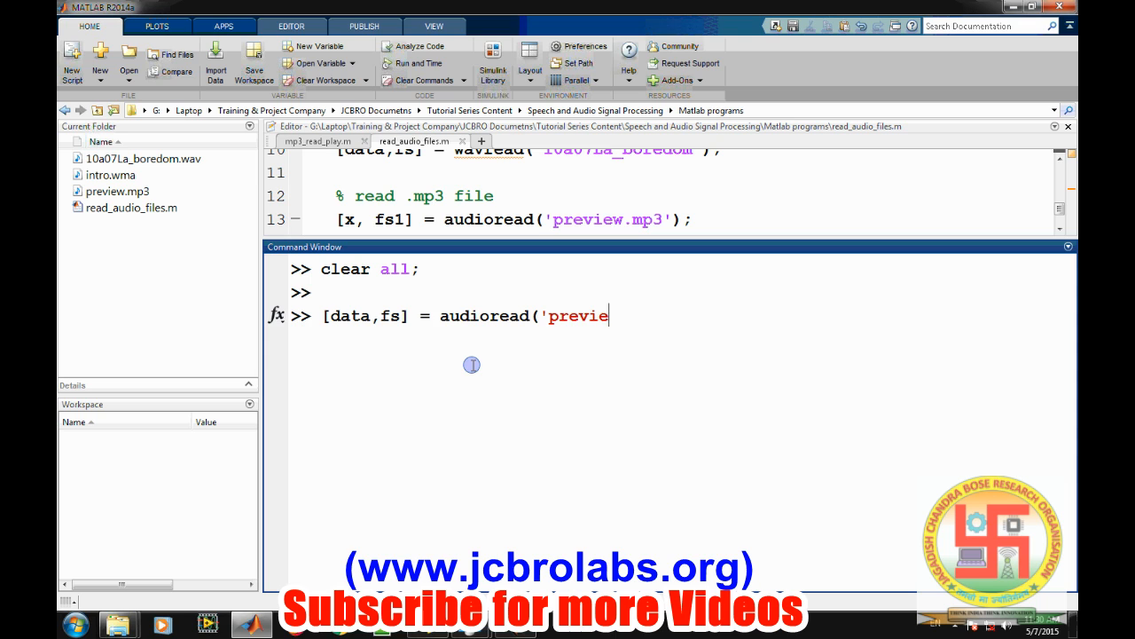
text(w.mp)
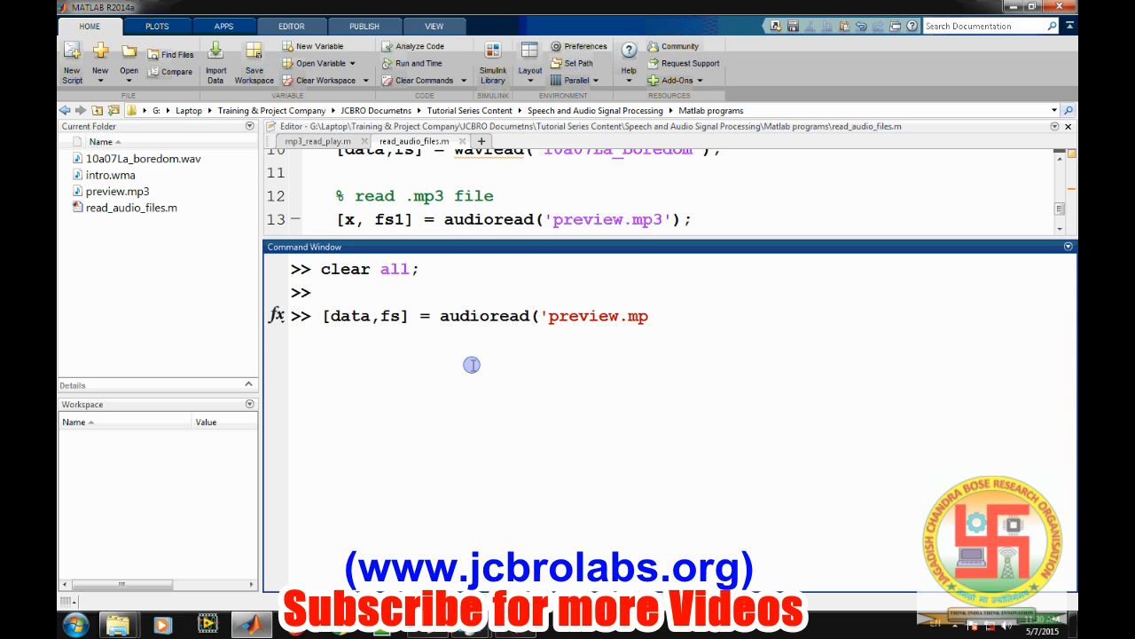
text(3)
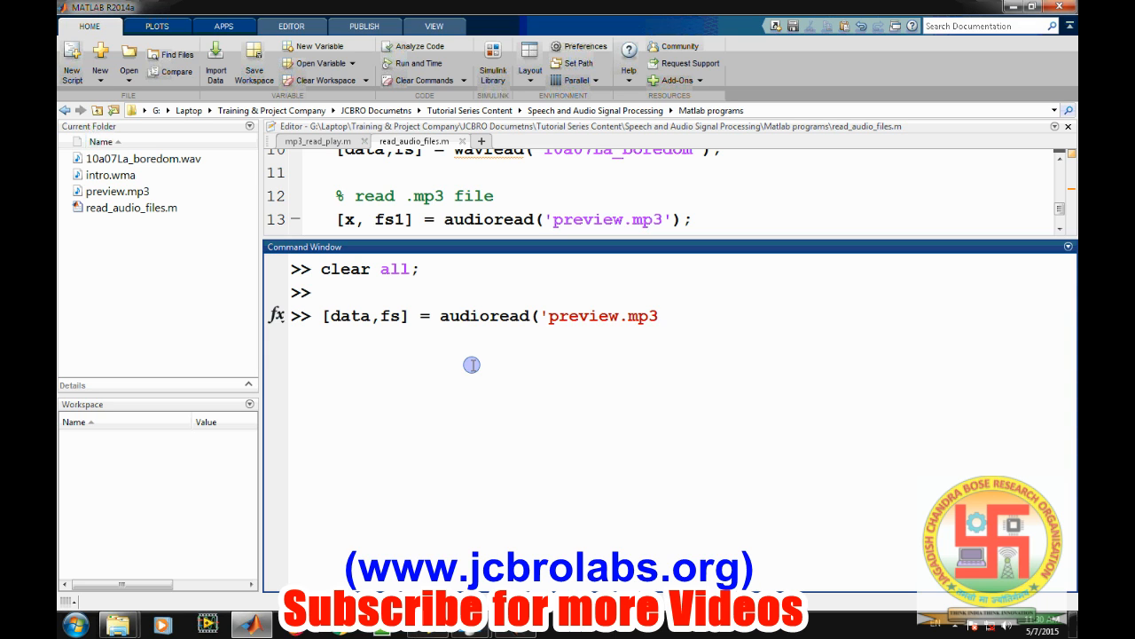
text(')
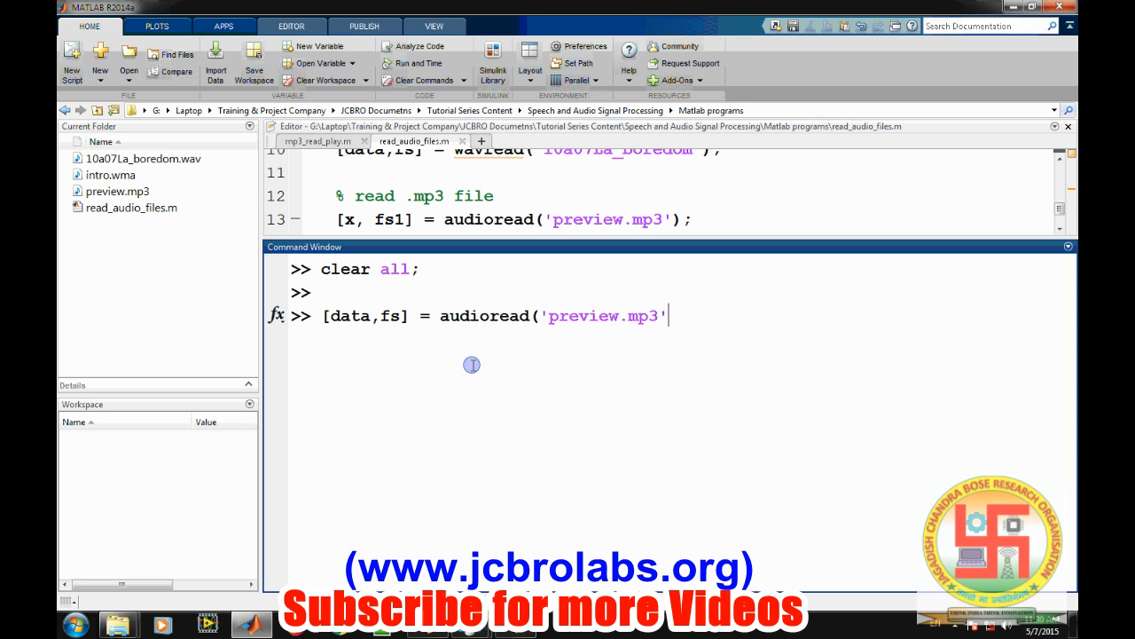
key(enter)
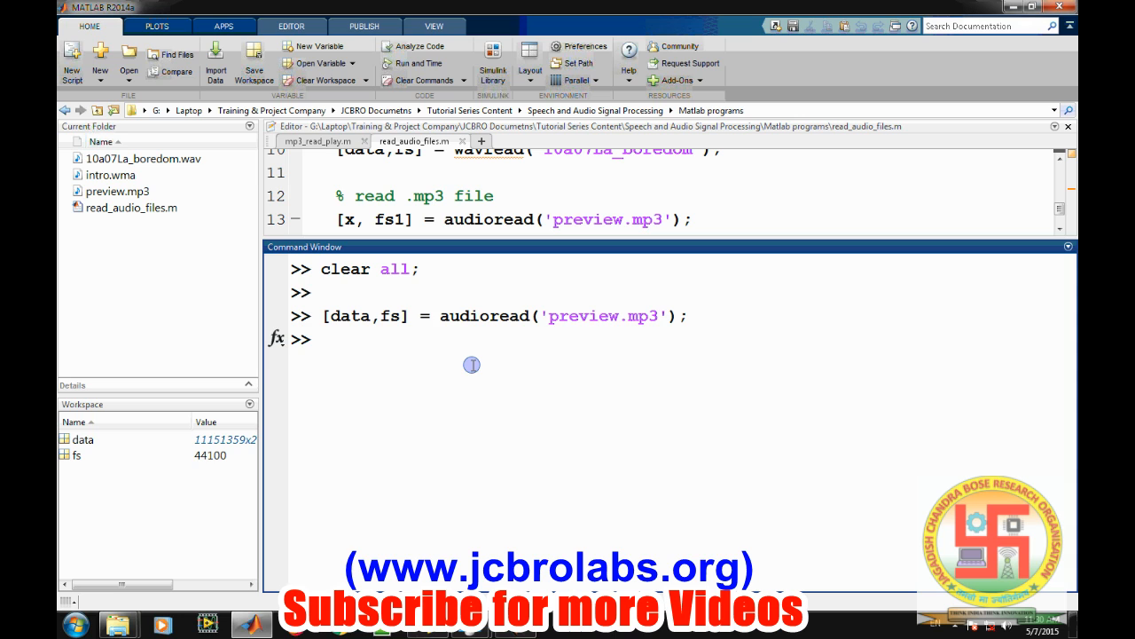
Play the mp3 with sound(data,fs), then attempt stop(a), which errors
text(sound()
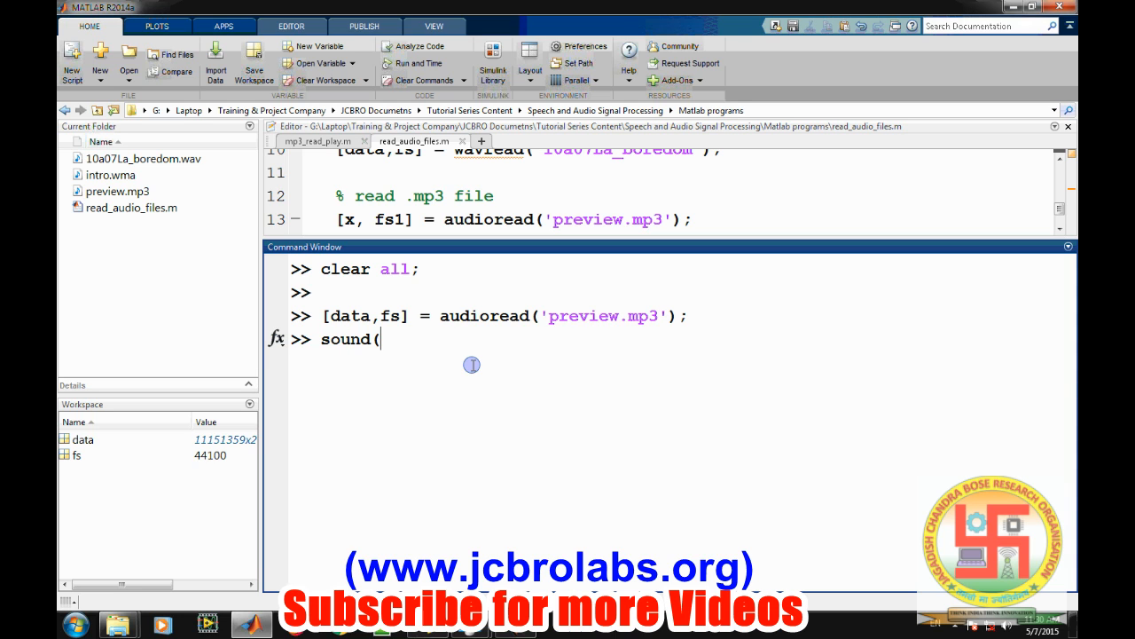
text(data)
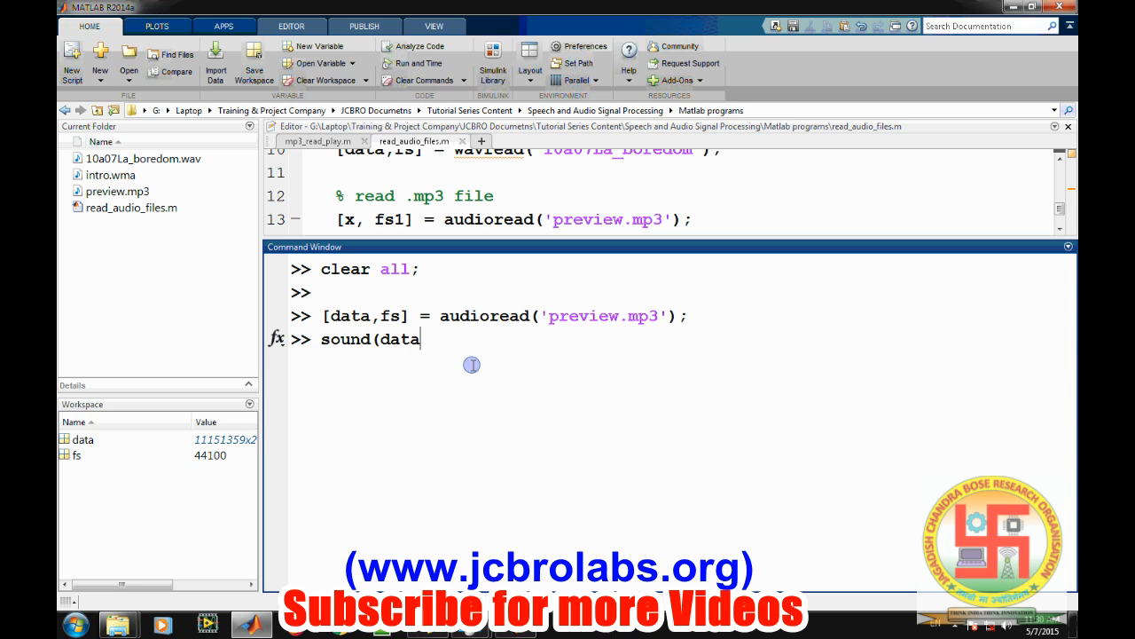
text(,fs))
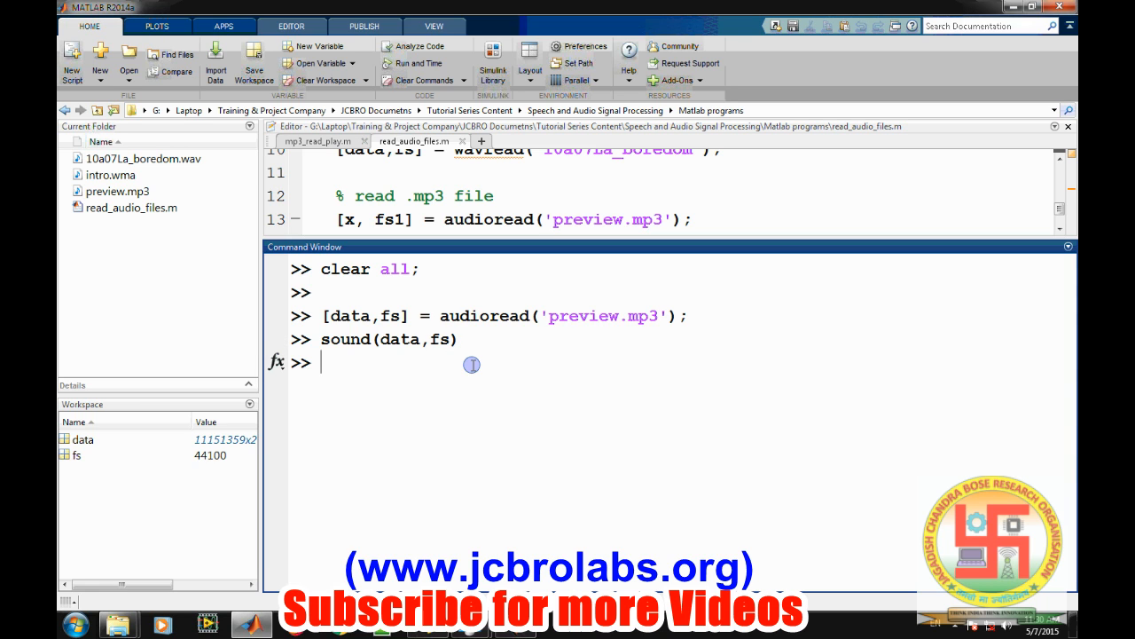
text(stop)
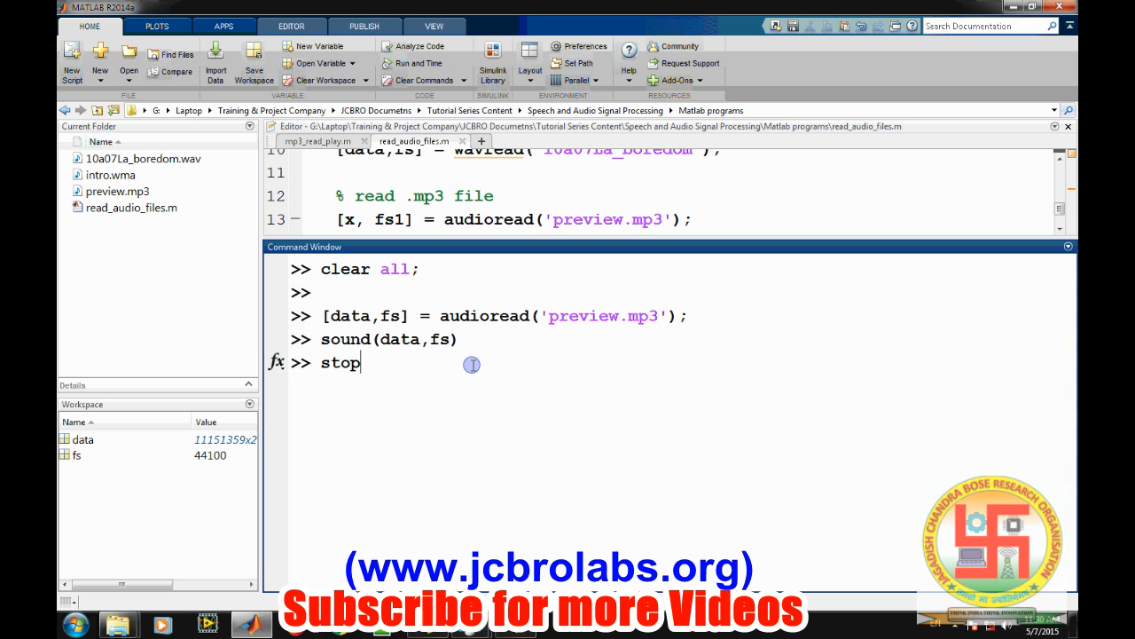
text((a)
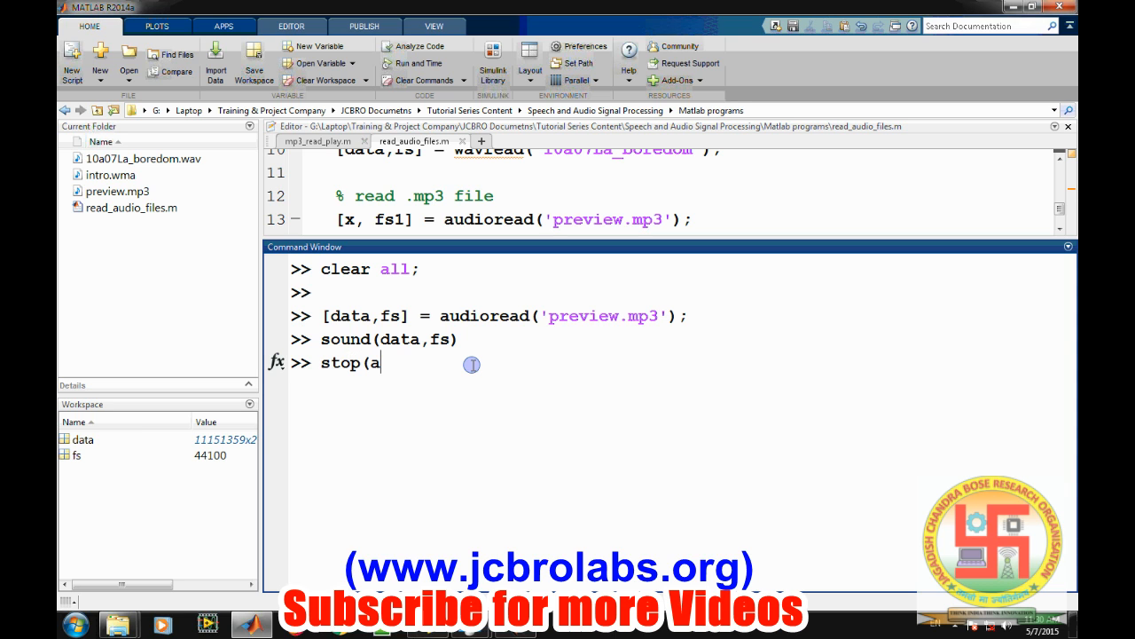
key(Enter)
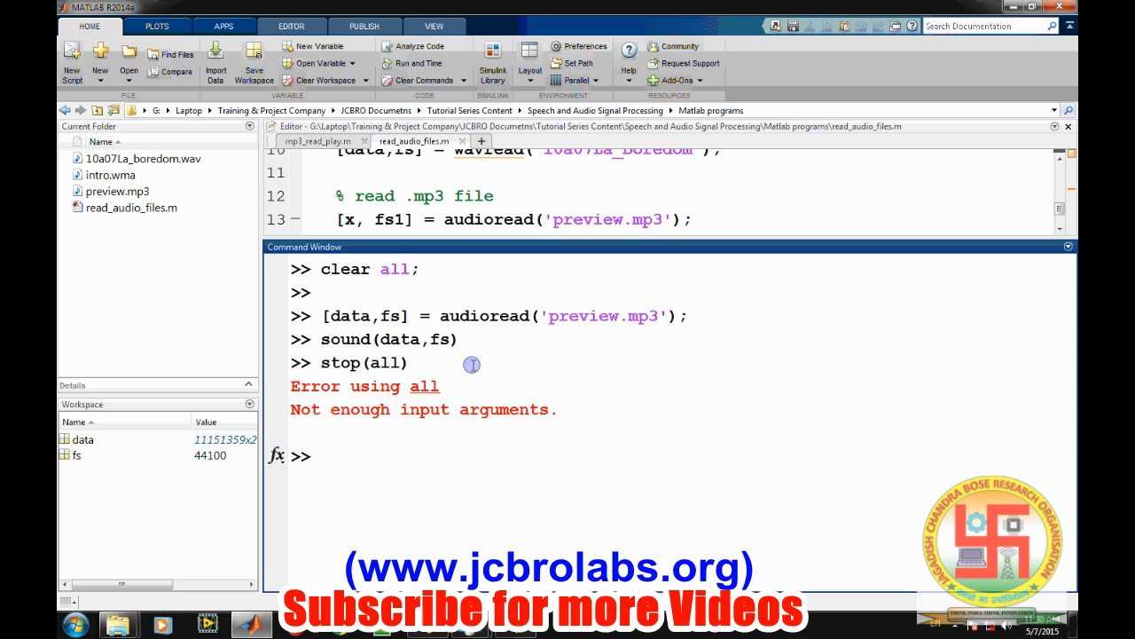
Enter clear all; and clc to reset the workspace and Command Window
text(cl)
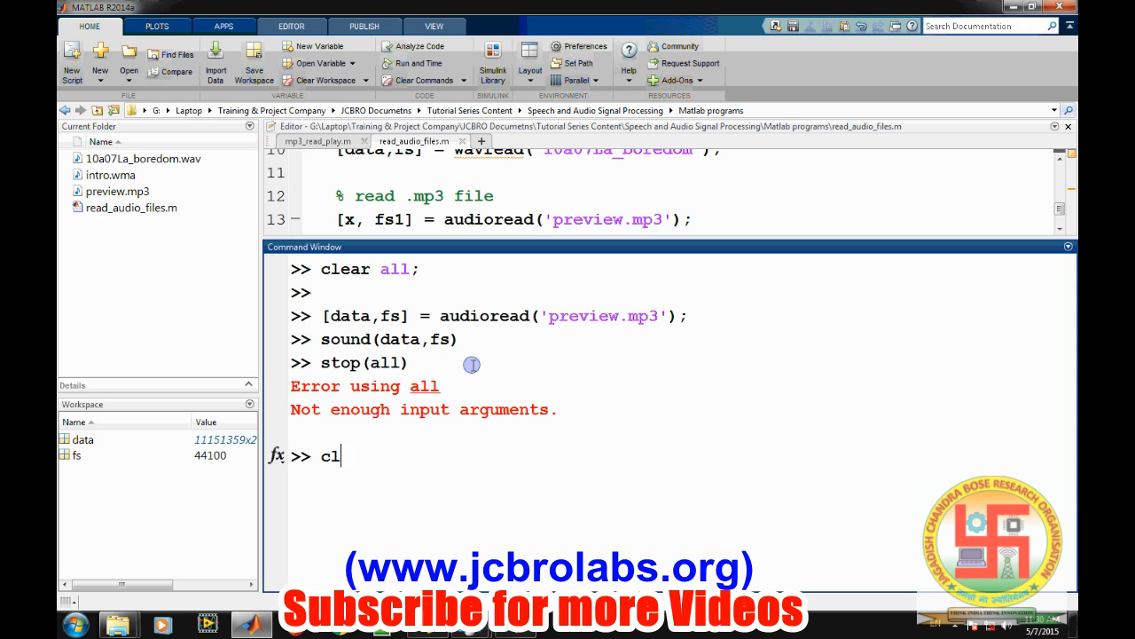
text(ear all;)
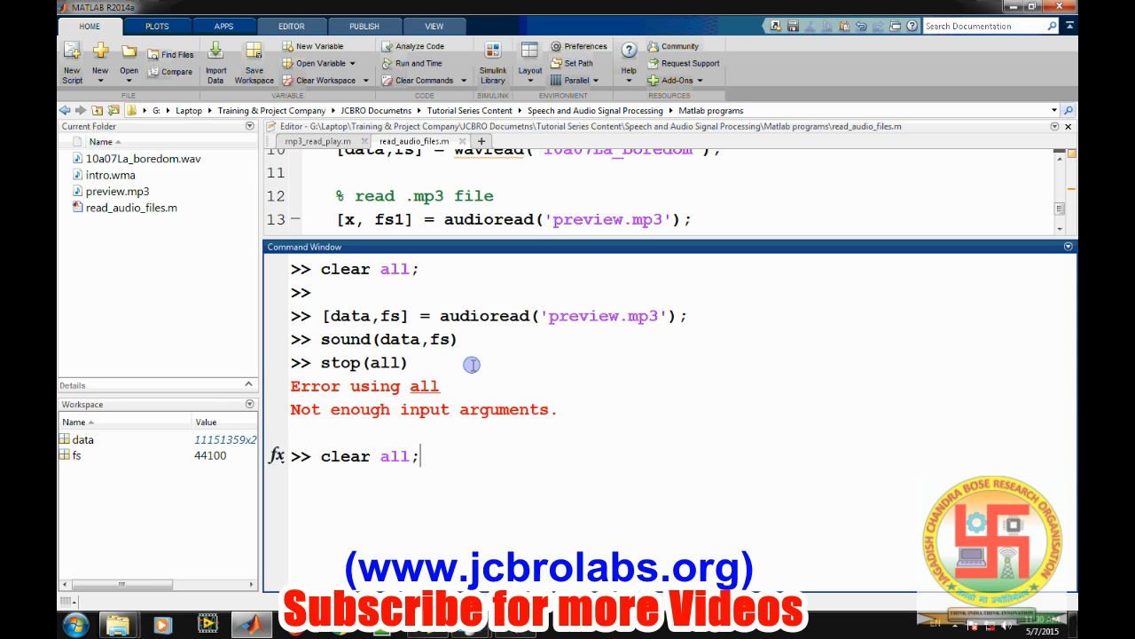
text(clc)
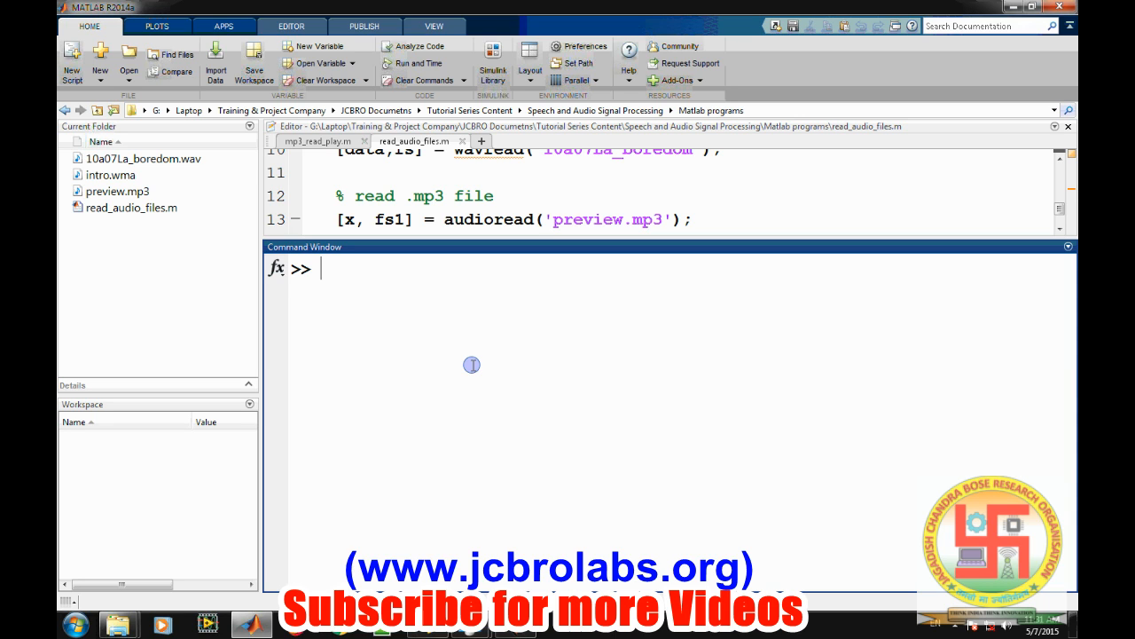
Load intro.wma into data (380892x2) and fs (44100) with audioread
text([dat)
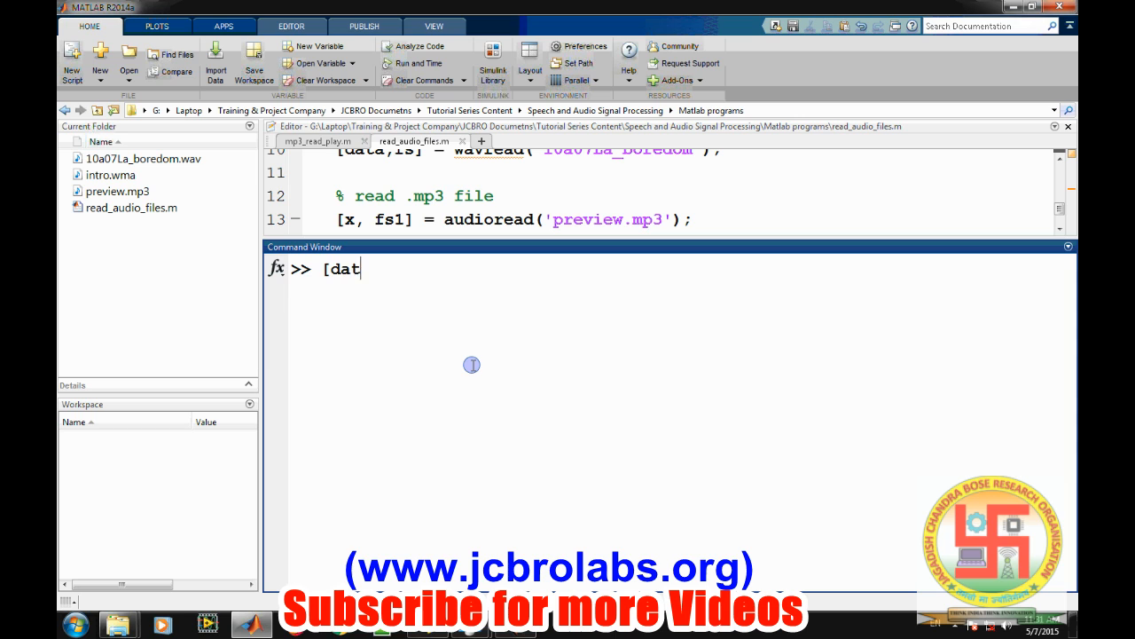
text(a,fs)
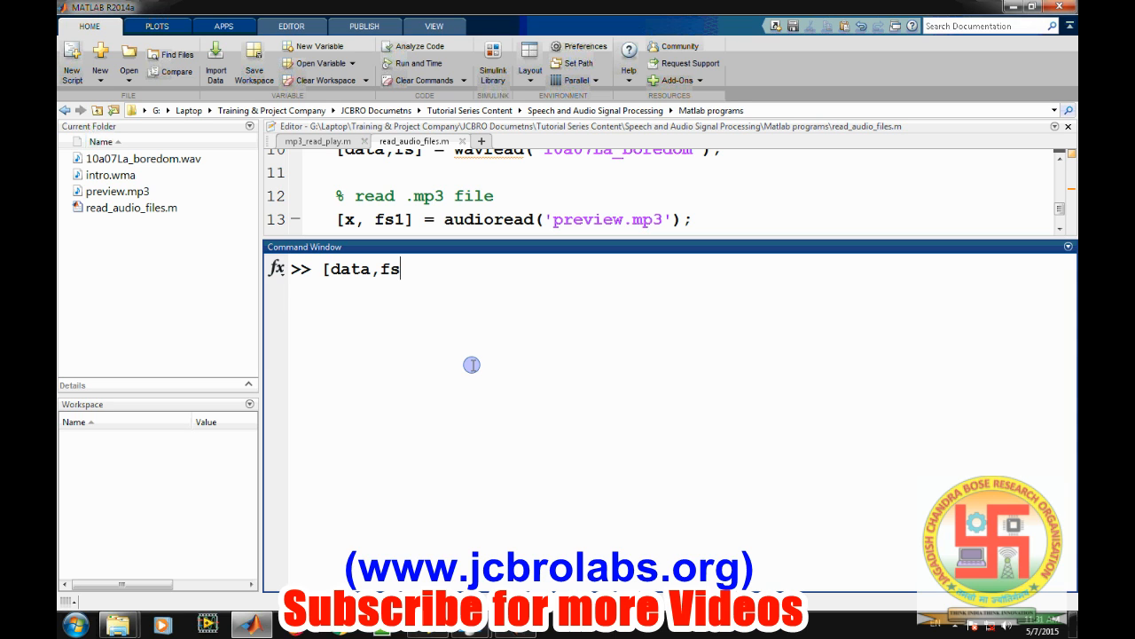
text(] =)
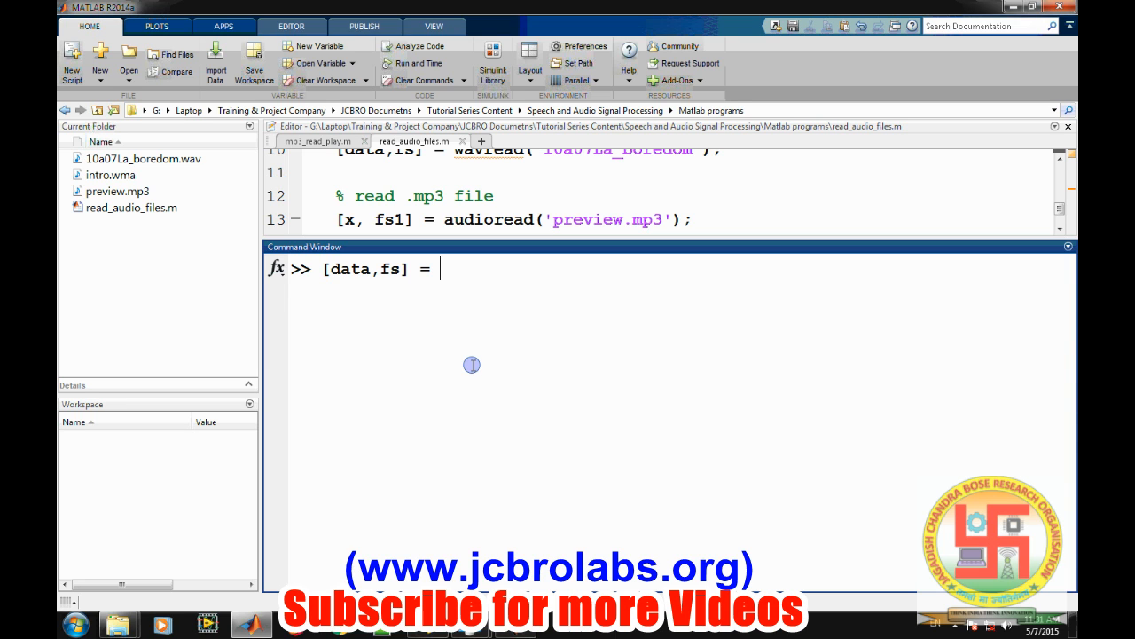
text(audi)
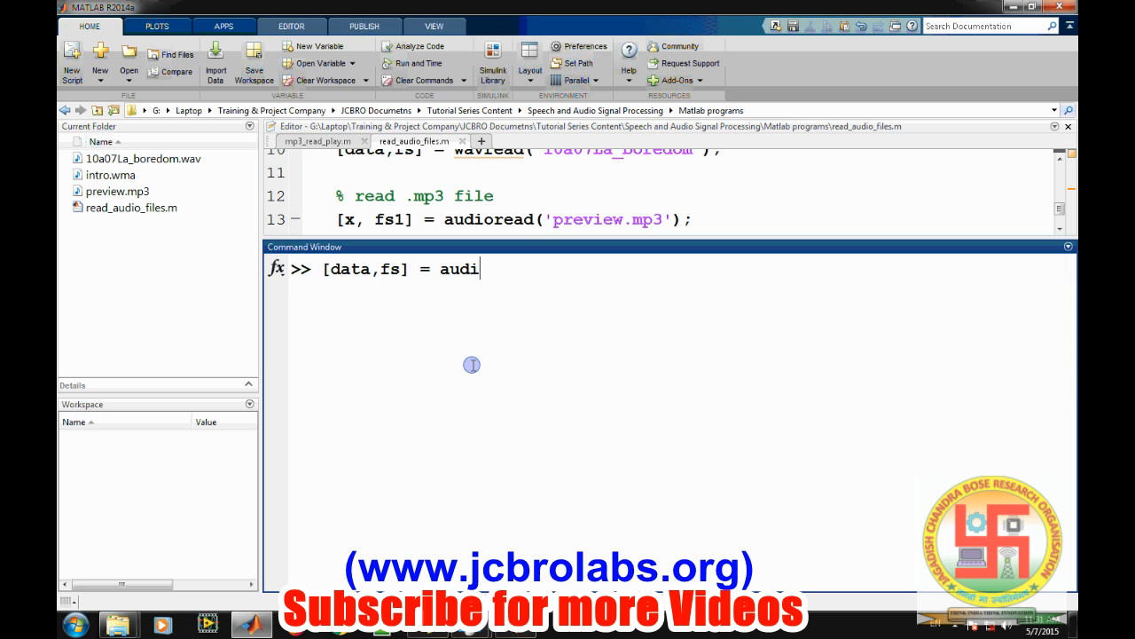
text(oread()
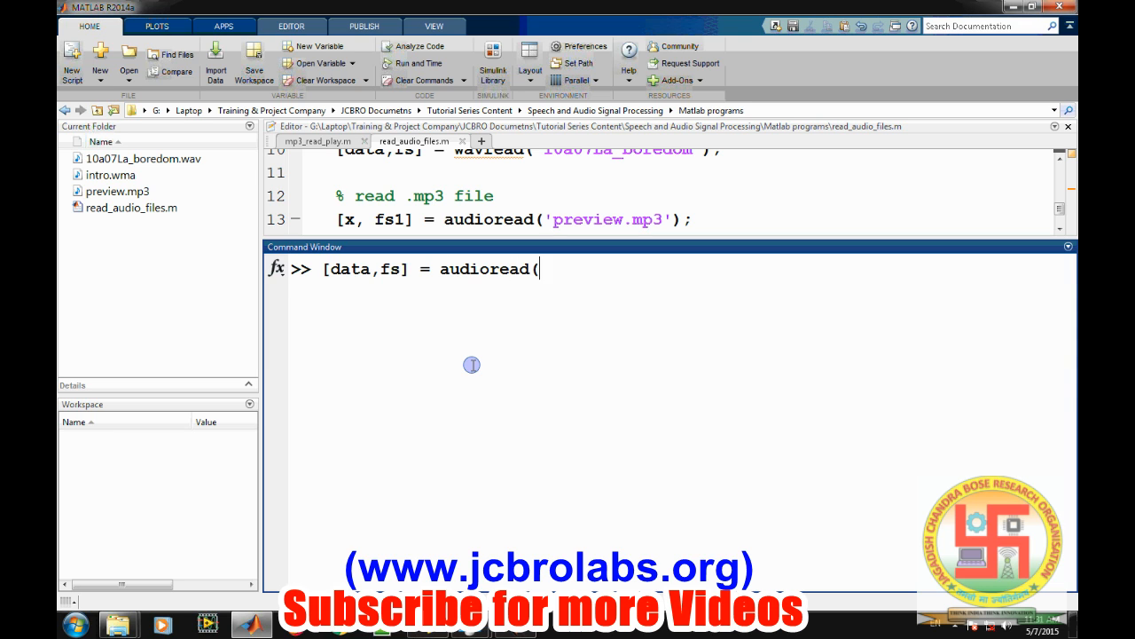
text('intro.)
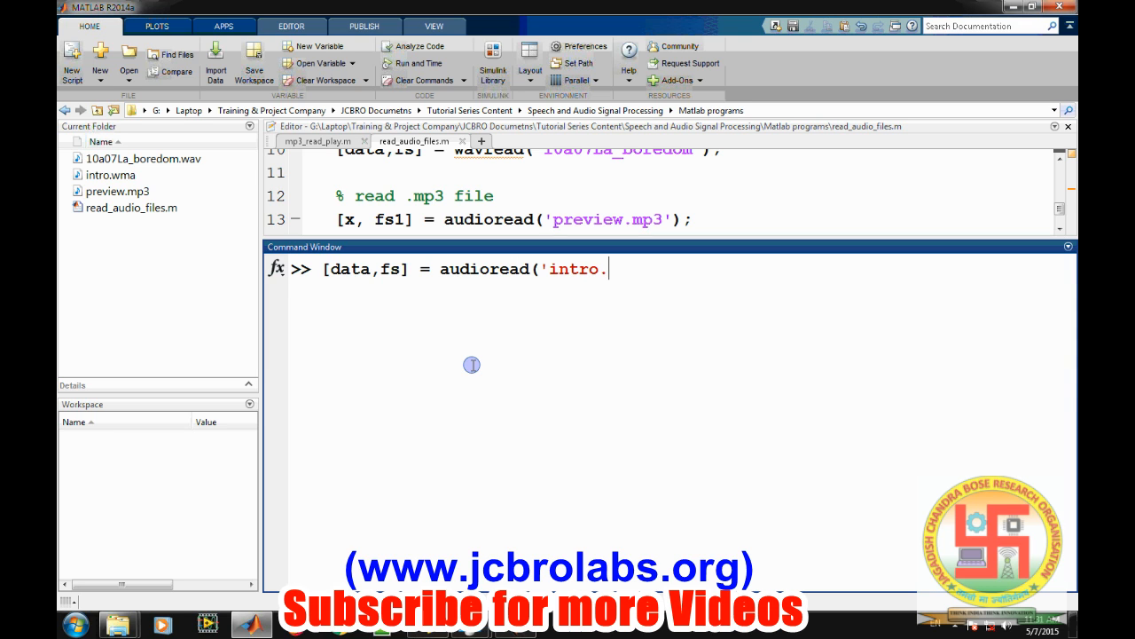
text(wma');)
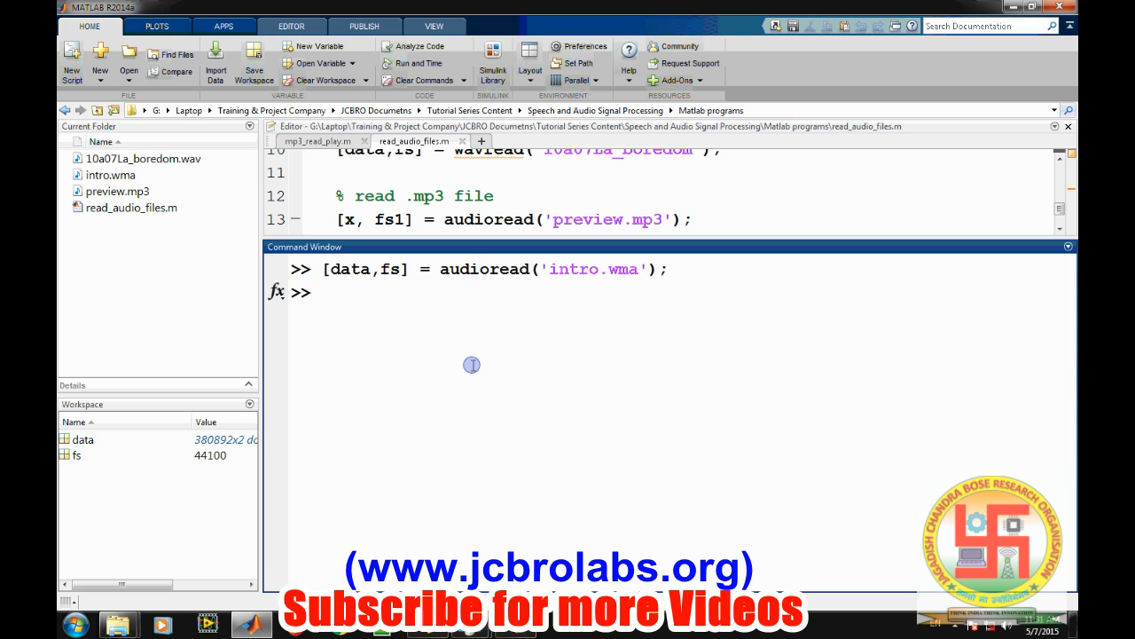
key(enter)
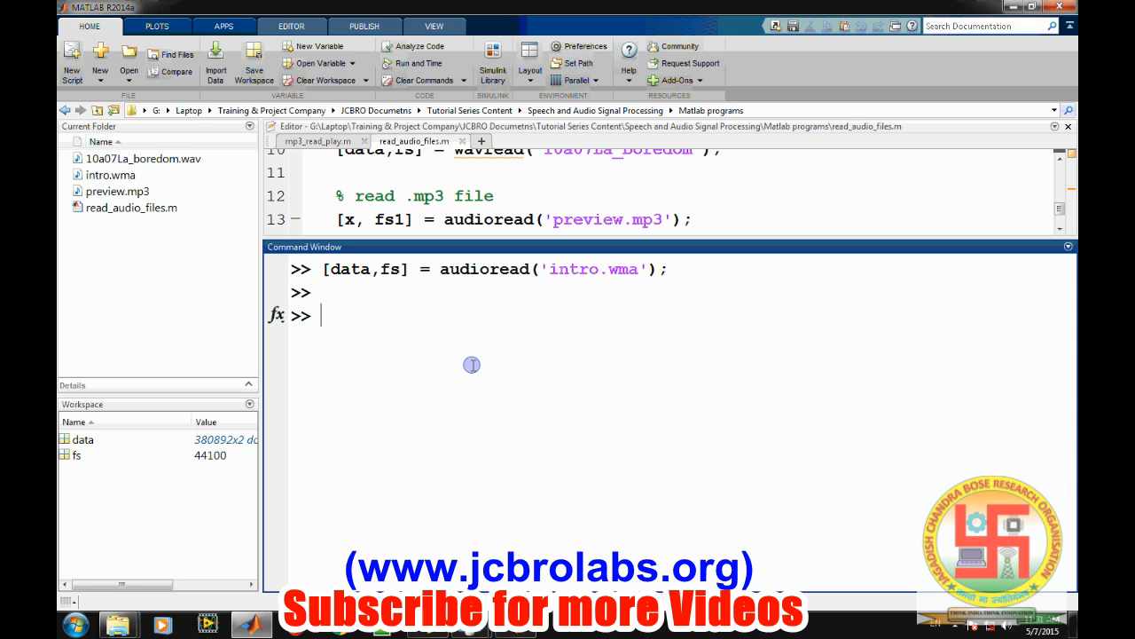
Create audioplayer object p from data and fs
text(p =)
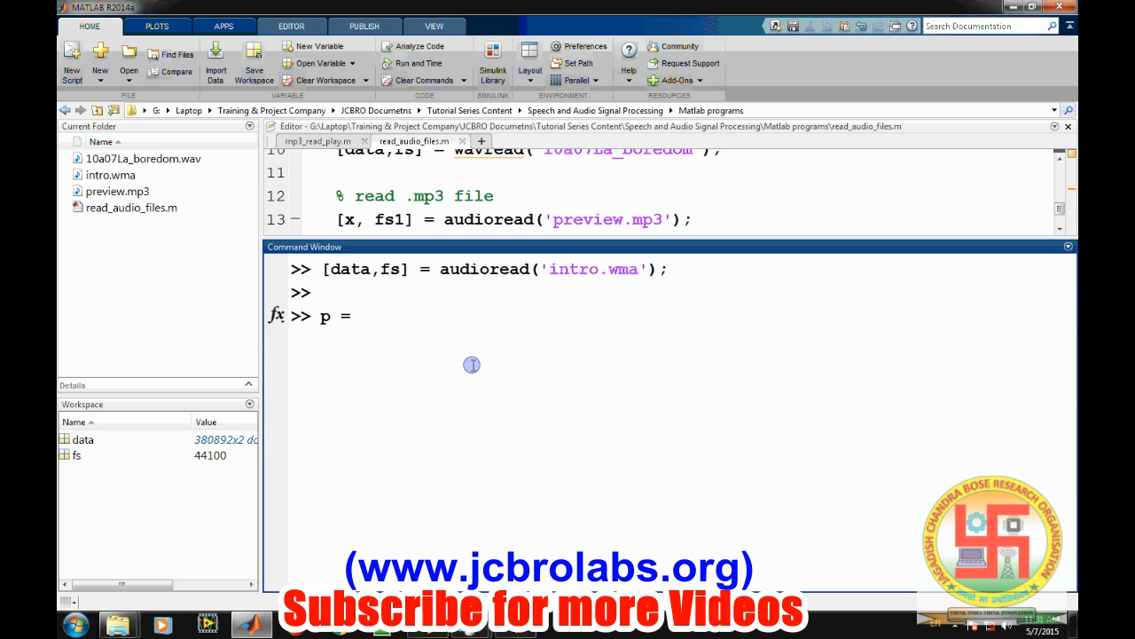
text(audi)
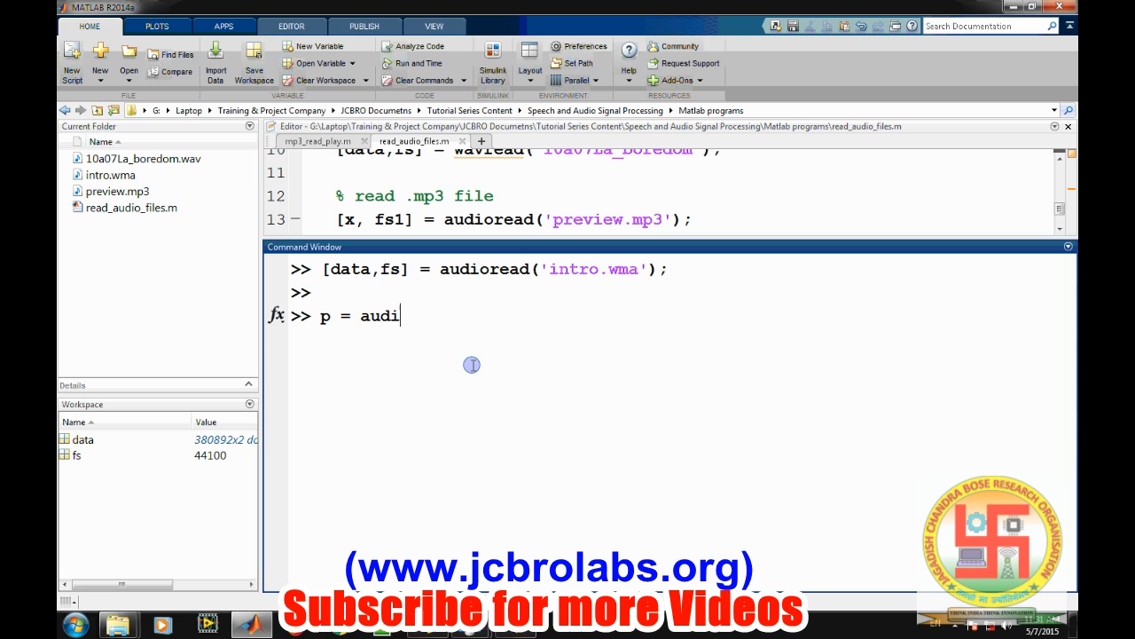
text(oplayer()
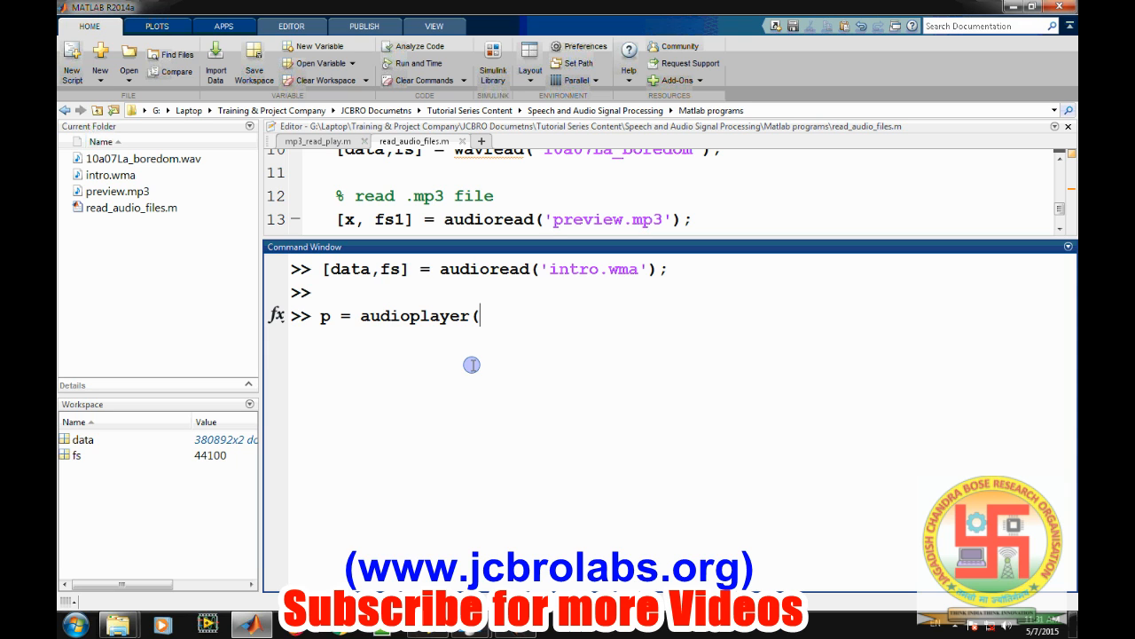
text(data,fs))
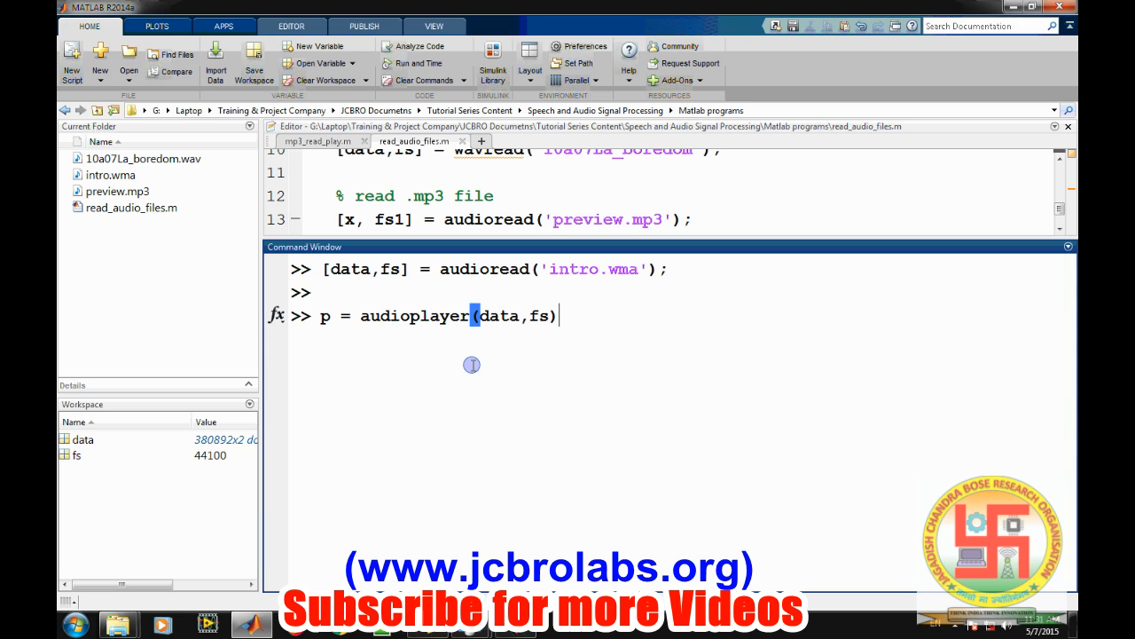
key(enter)
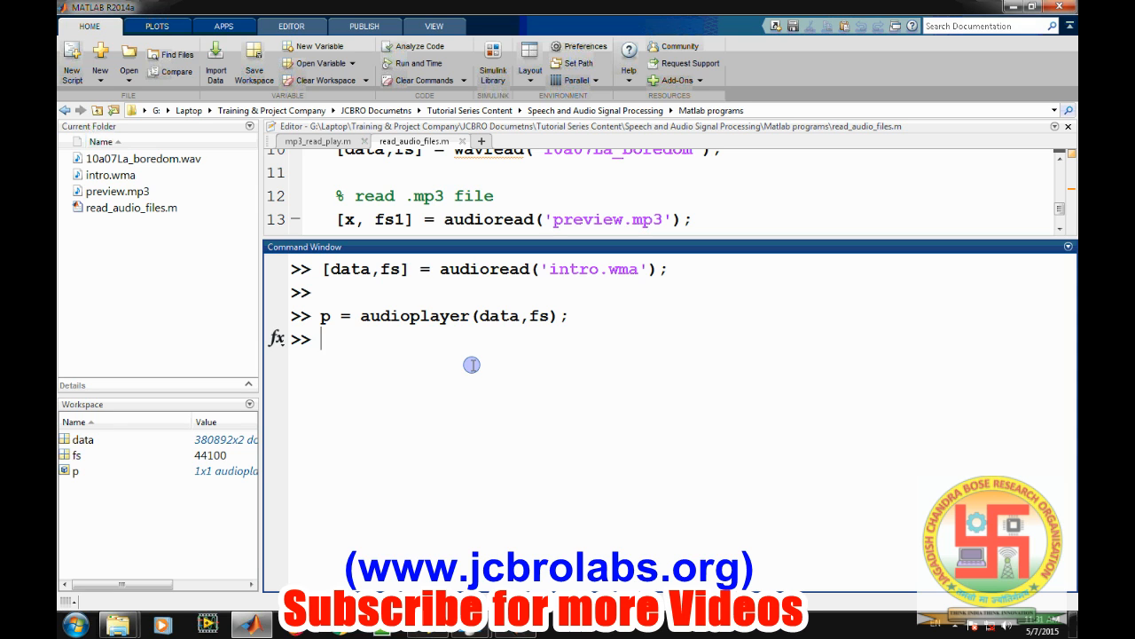
Try start(p), then control playback with play(p), stop(p) and pause(p)
text(start(p))
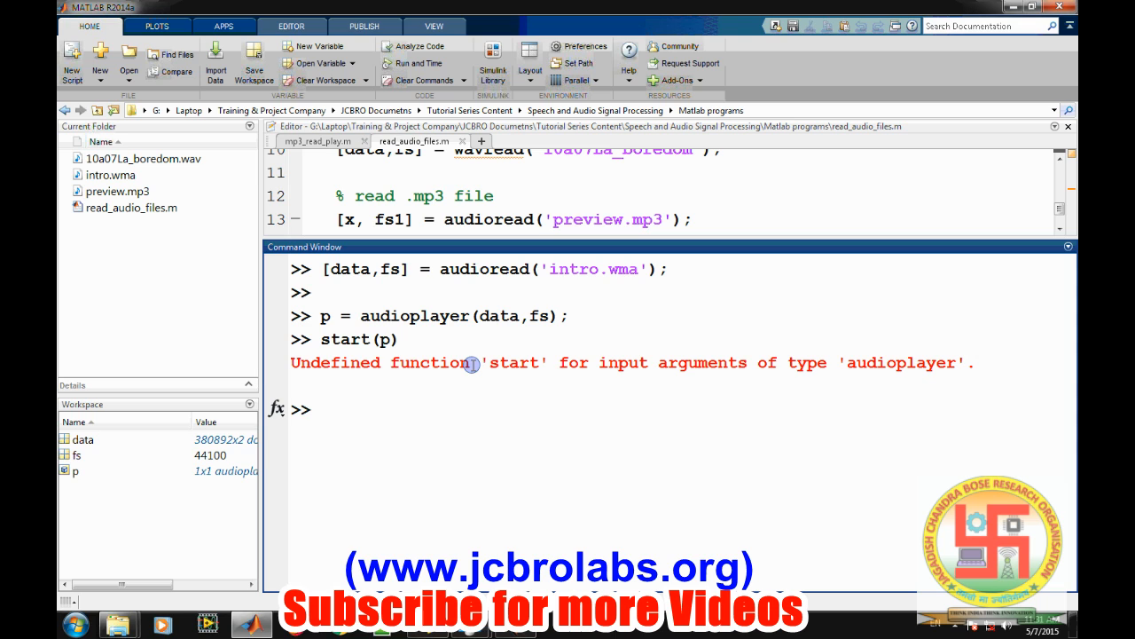
text(play(p)
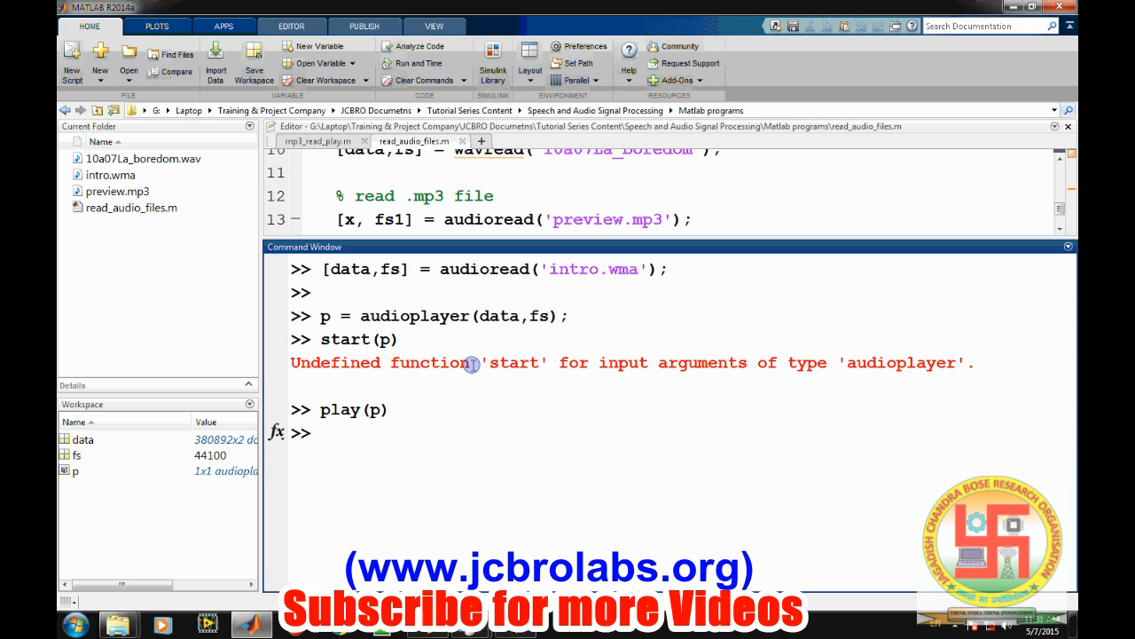
text(stop(p)
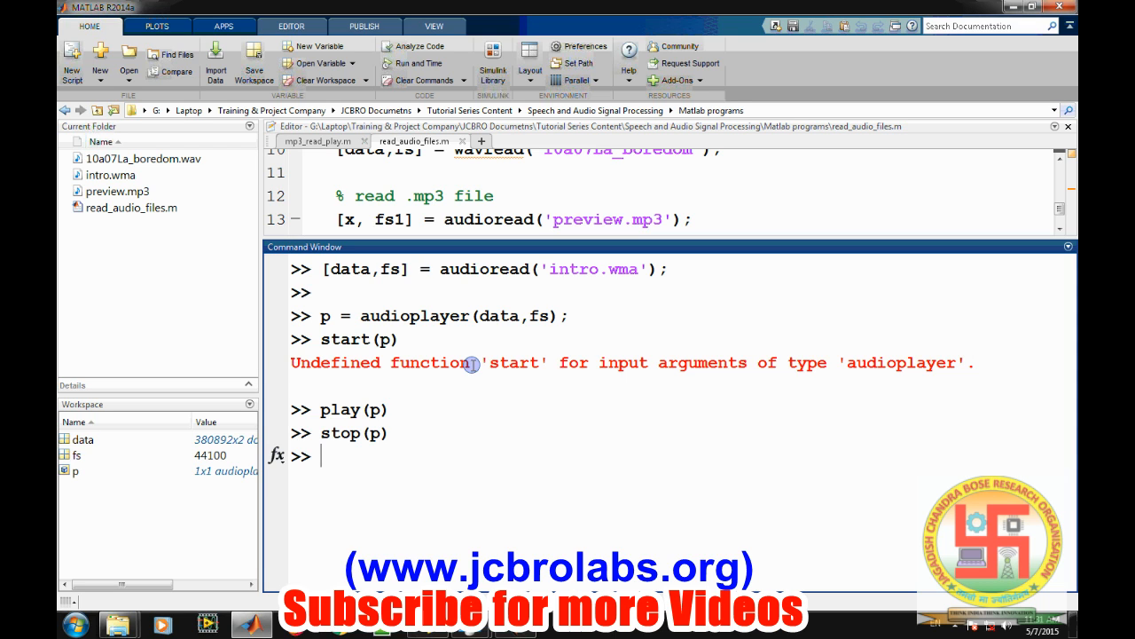
text(p)
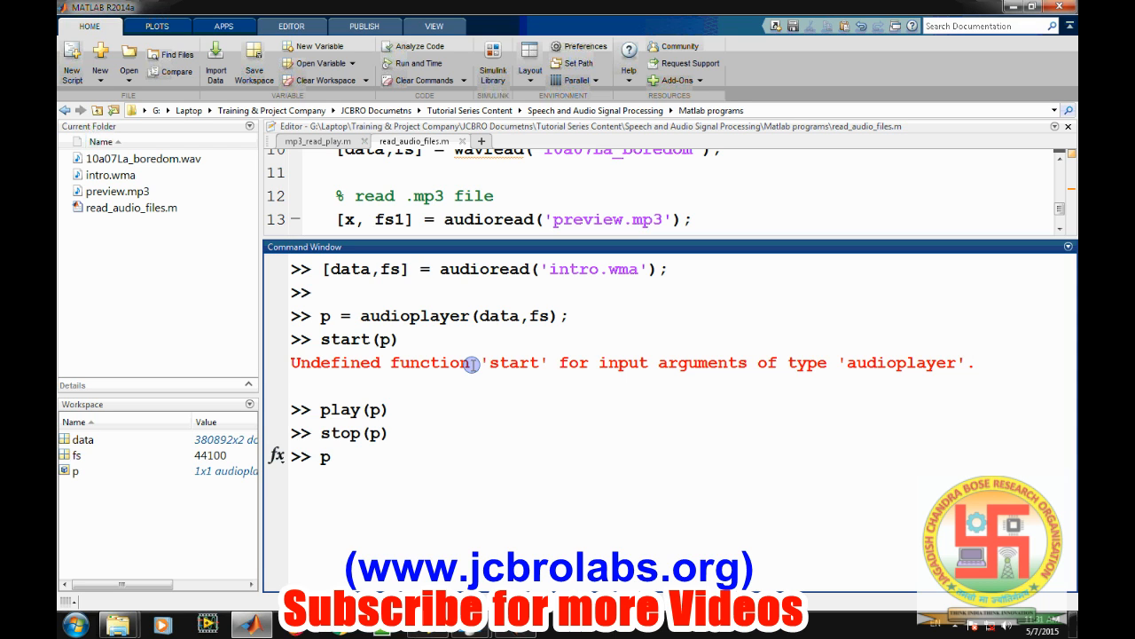
text(pause(p)
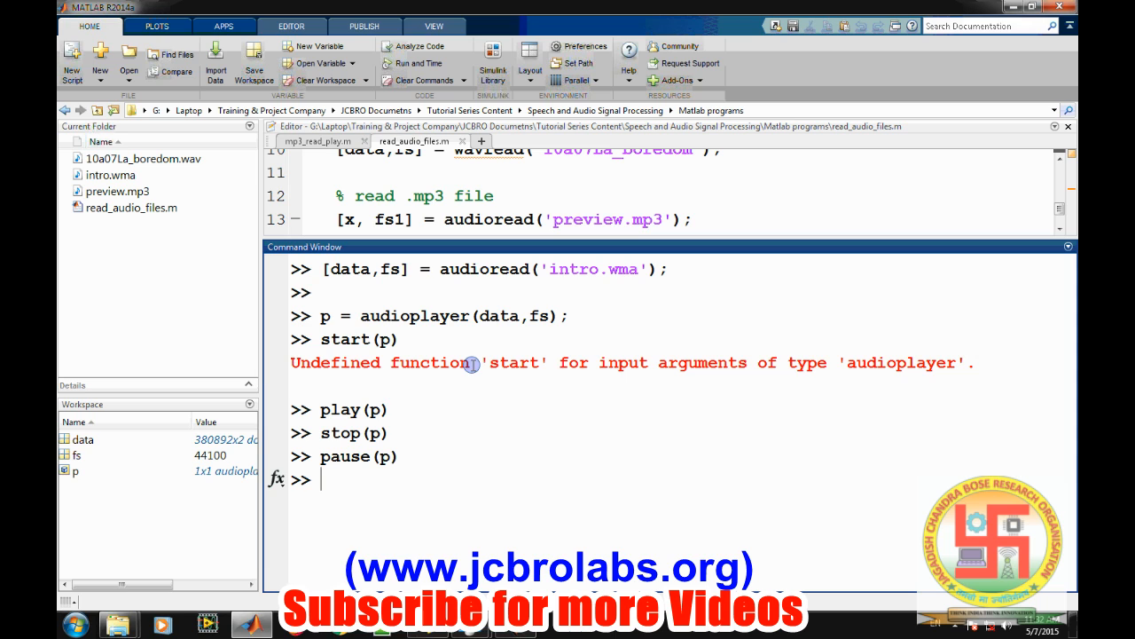
Enter plot(data) to graph the intro.wma waveform
text(plot)
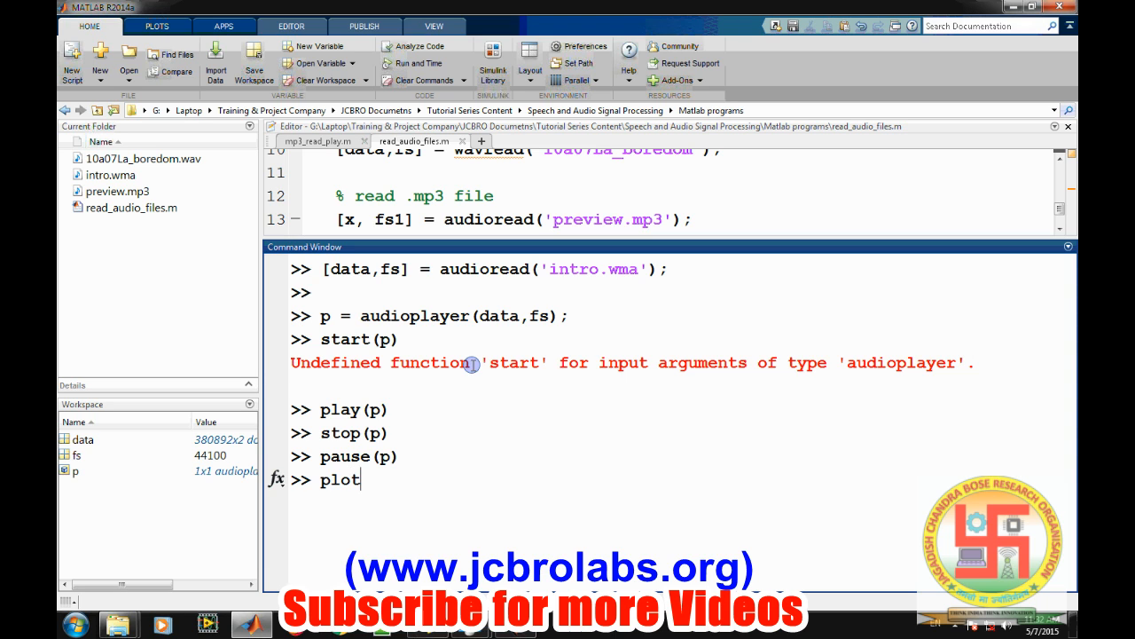
text((d)
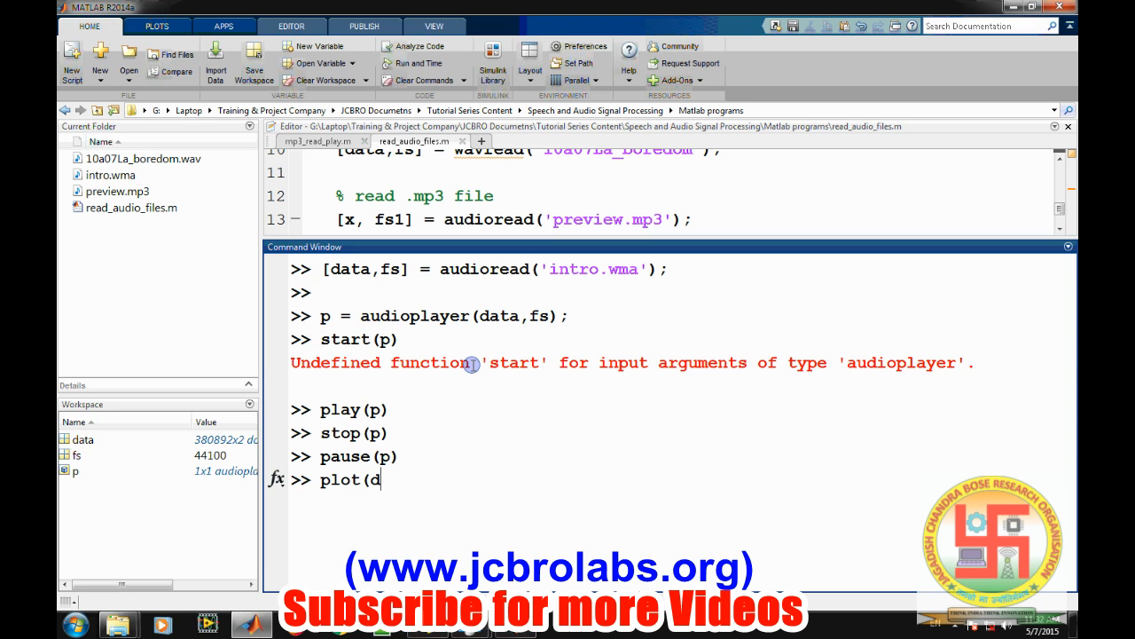
text(ata)
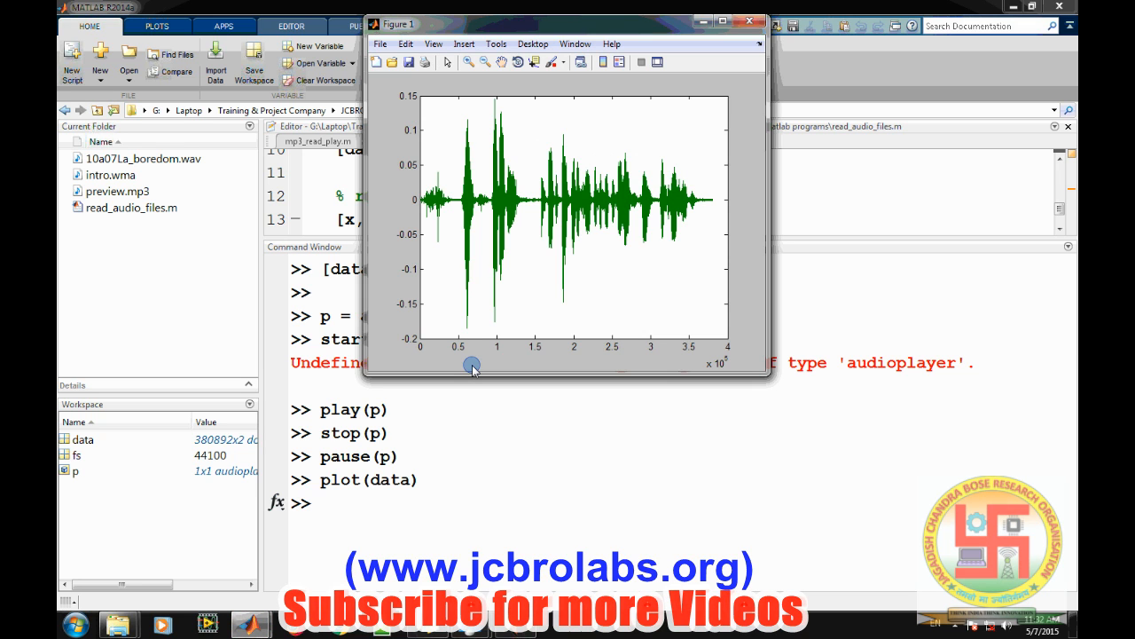
Maximize the Figure 1 window to view the full waveform
click(735, 24)
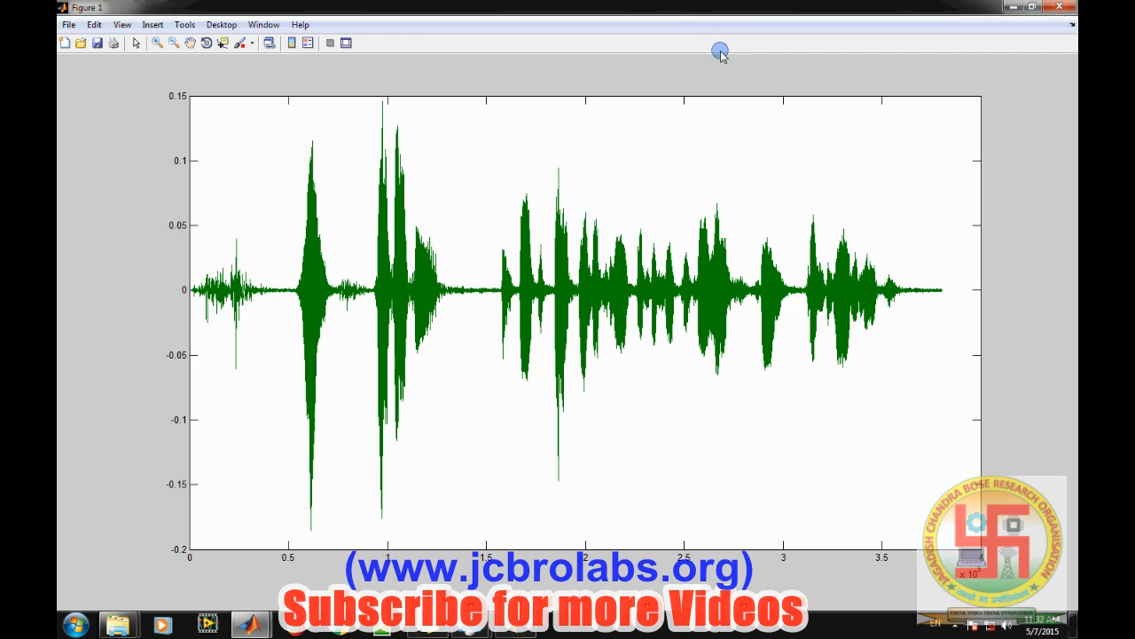
mouse_move(820, 426)
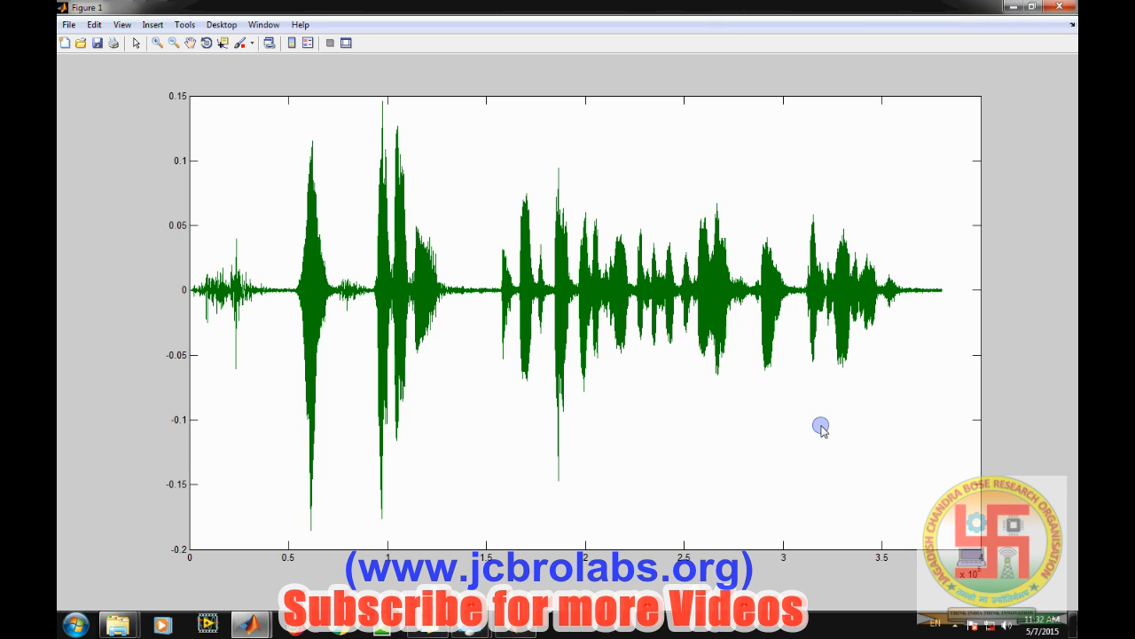